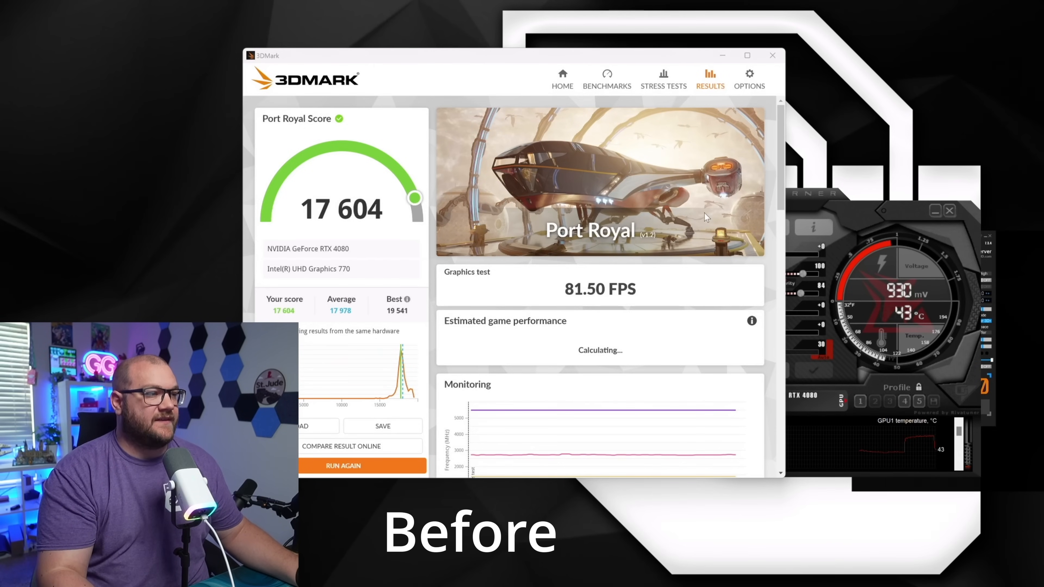
# - Close the 3DMark window showing the stock Port Royal score of 17,604
pyautogui.click(342, 465)
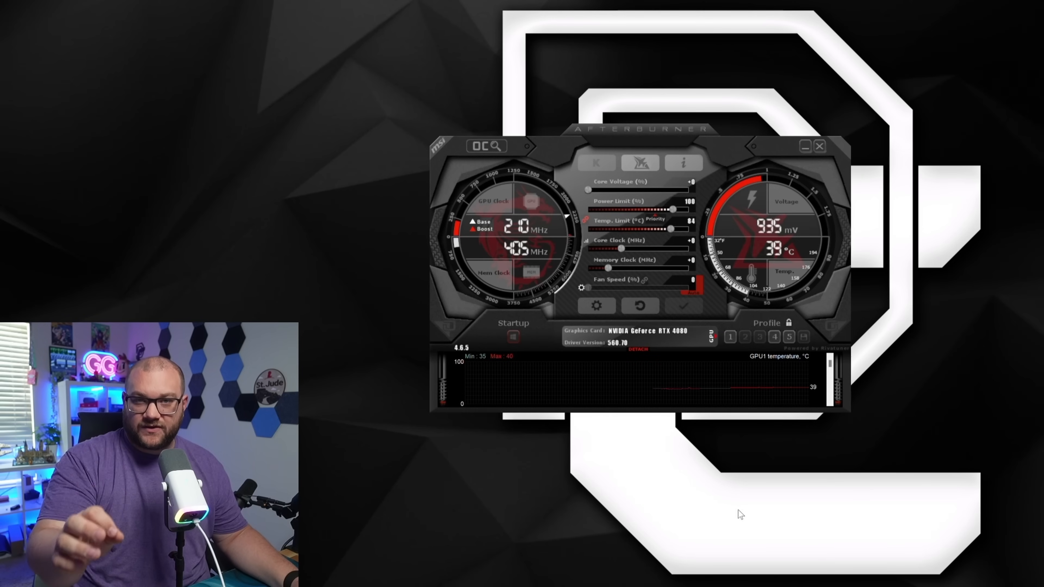
pyautogui.moveTo(493, 352)
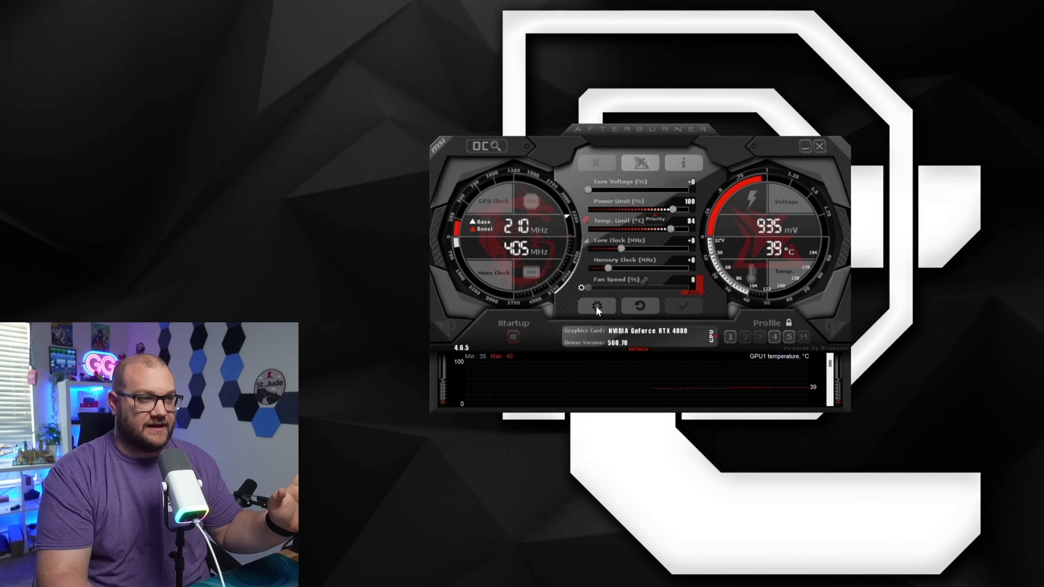
# - Unlock voltage control and voltage monitoring in Afterburner's General properties and confirm with OK
pyautogui.click(595, 307)
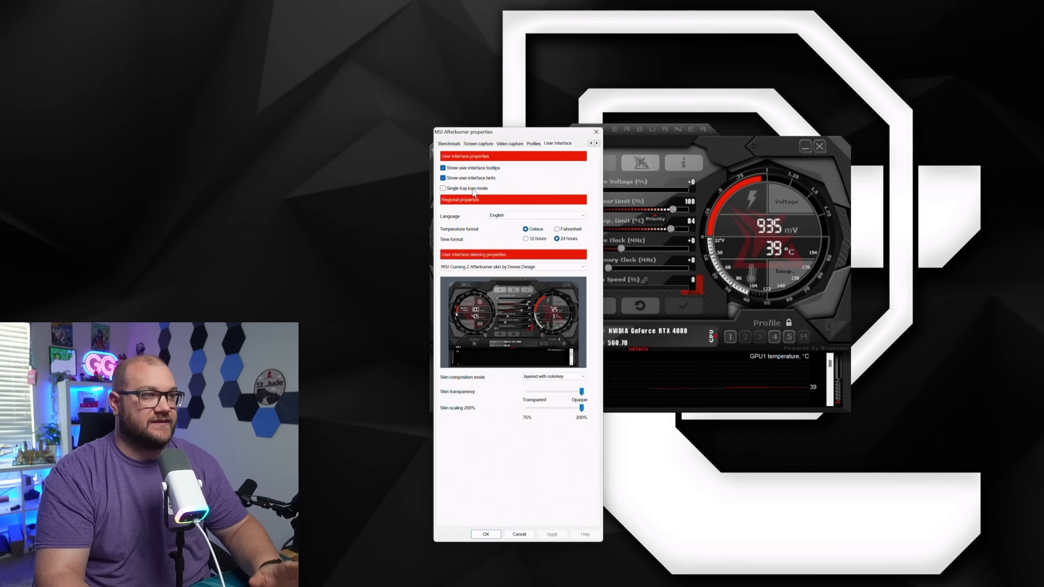
pyautogui.click(486, 534)
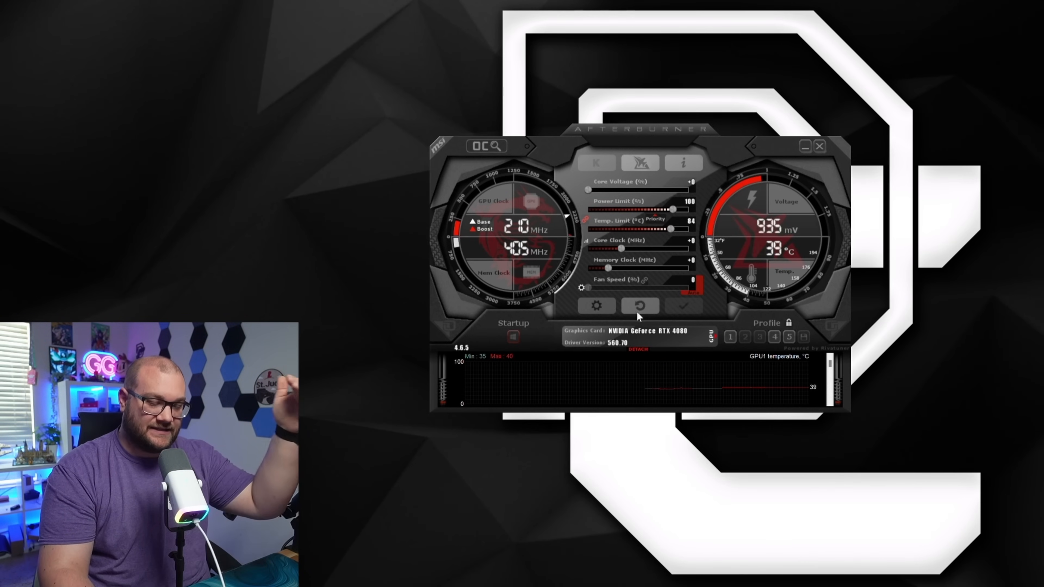
pyautogui.moveTo(596, 305)
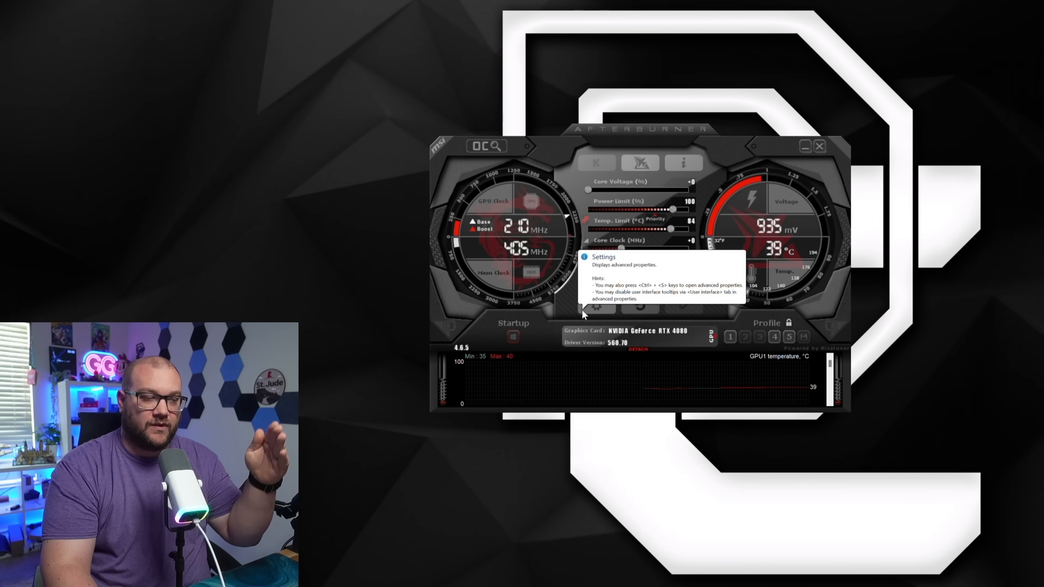
pyautogui.click(594, 306)
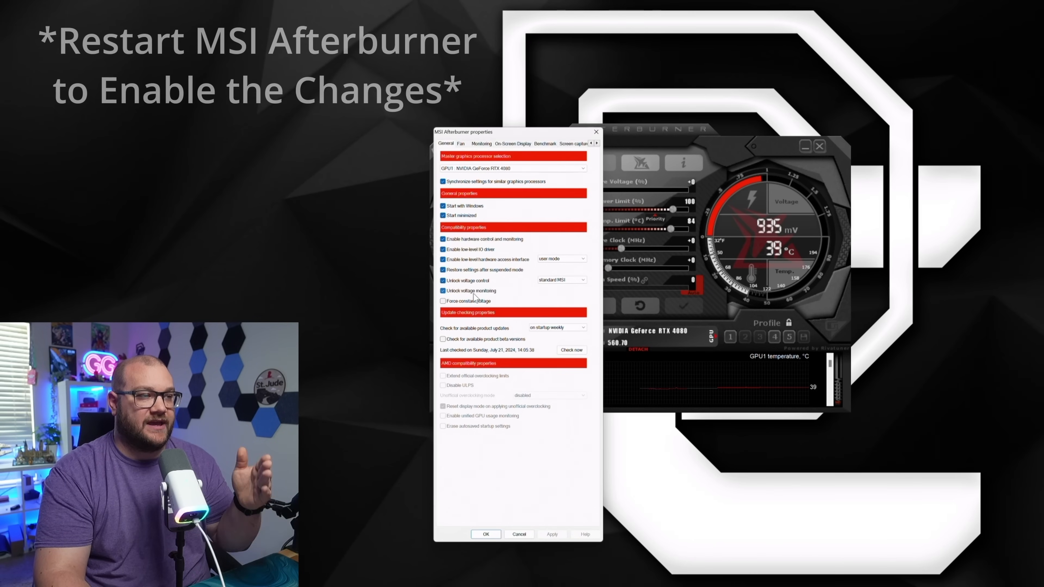
pyautogui.moveTo(469, 291)
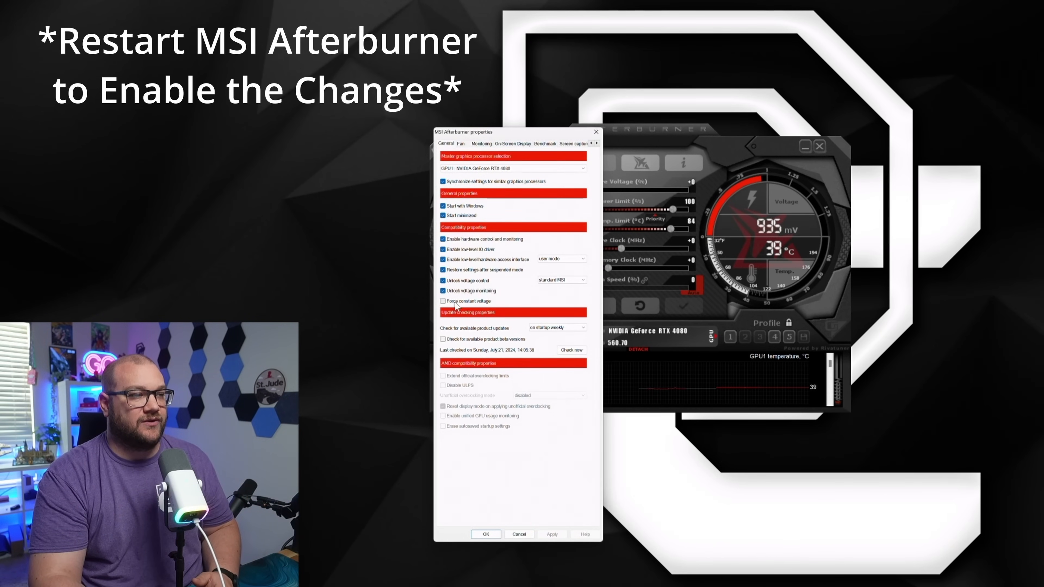
pyautogui.click(486, 533)
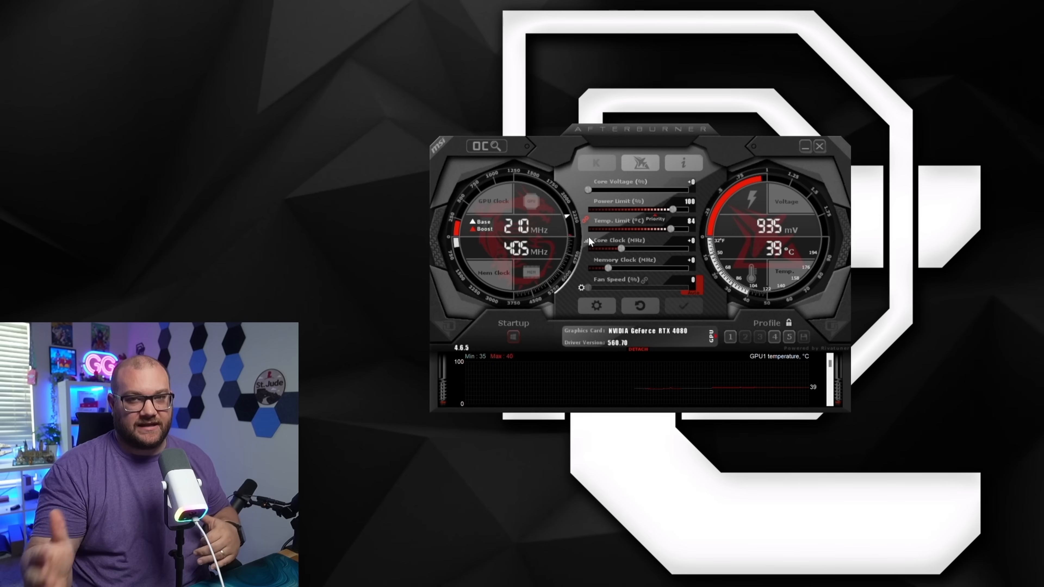
pyautogui.moveTo(665, 188)
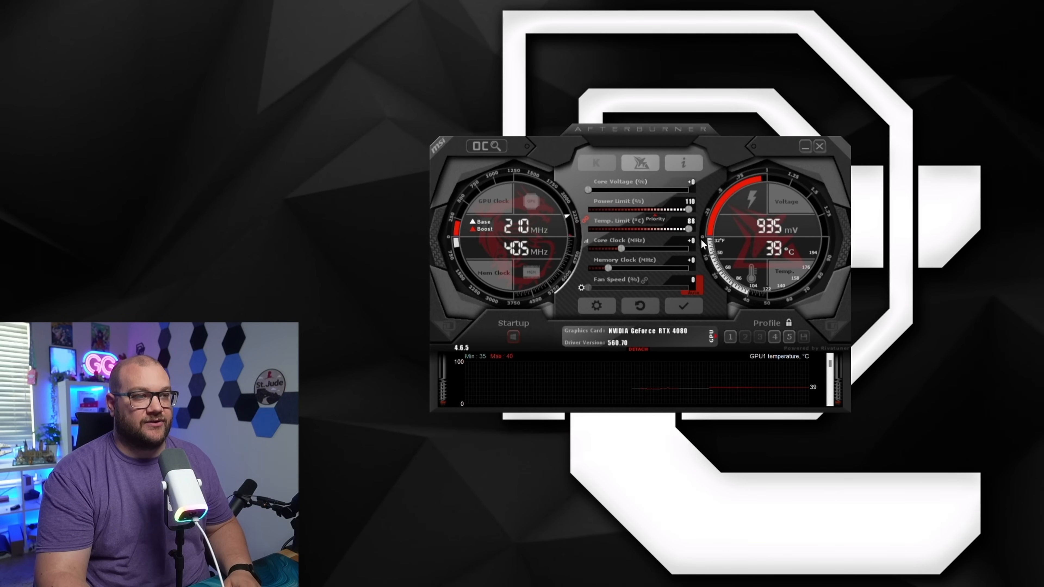
# - Raise the core clock offset toward +180 with power limit 110 and temp limit 88
pyautogui.moveTo(602, 249); pyautogui.dragTo(625, 249)
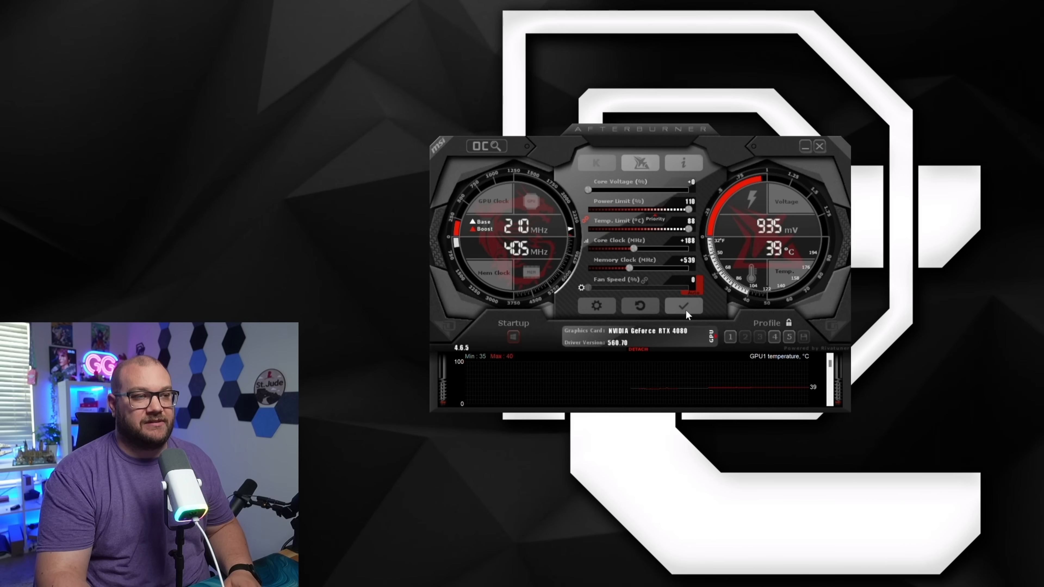
pyautogui.moveTo(684, 307)
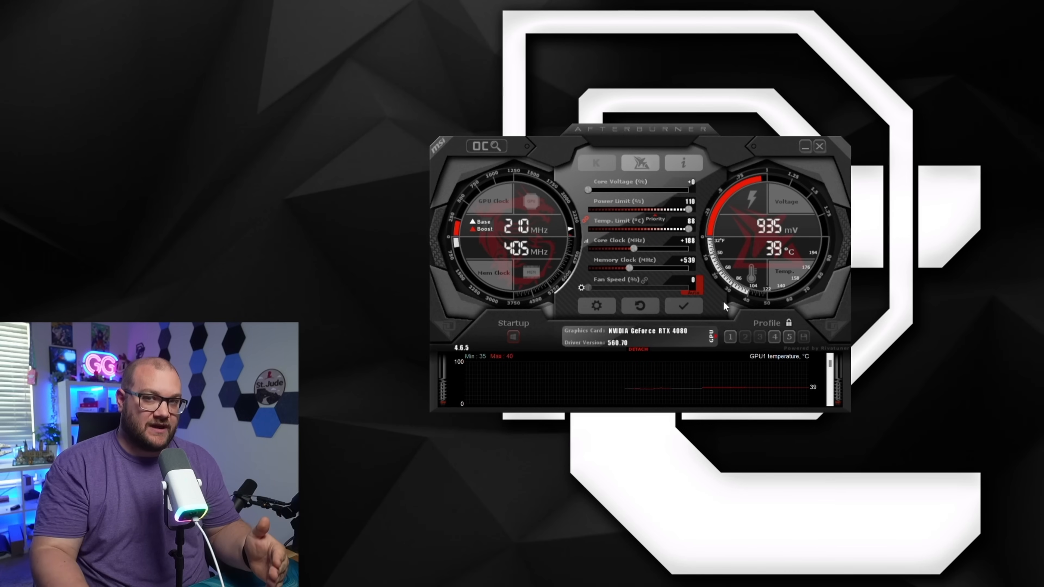
pyautogui.moveTo(644, 287)
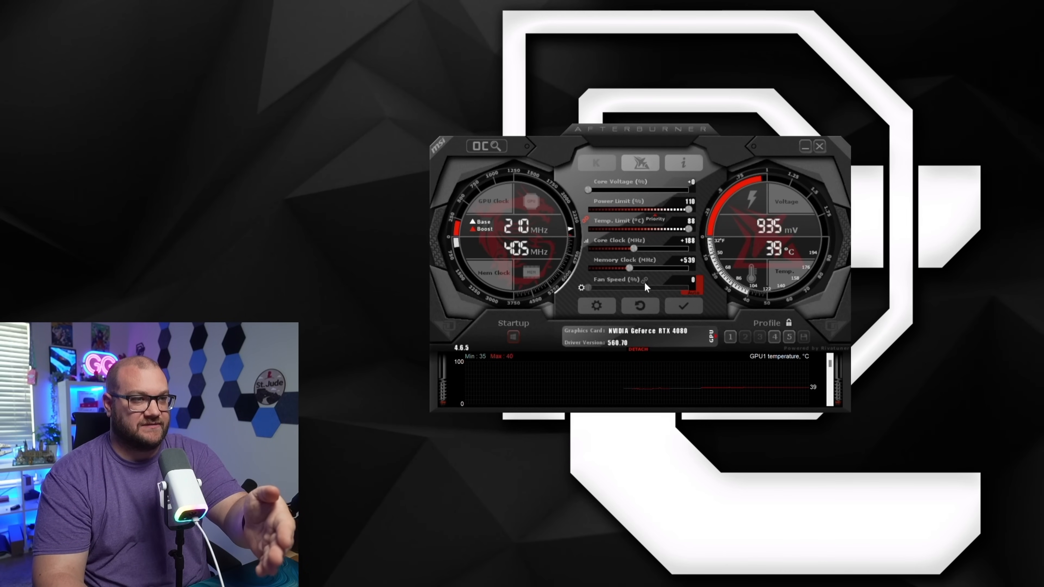
pyautogui.click(640, 305)
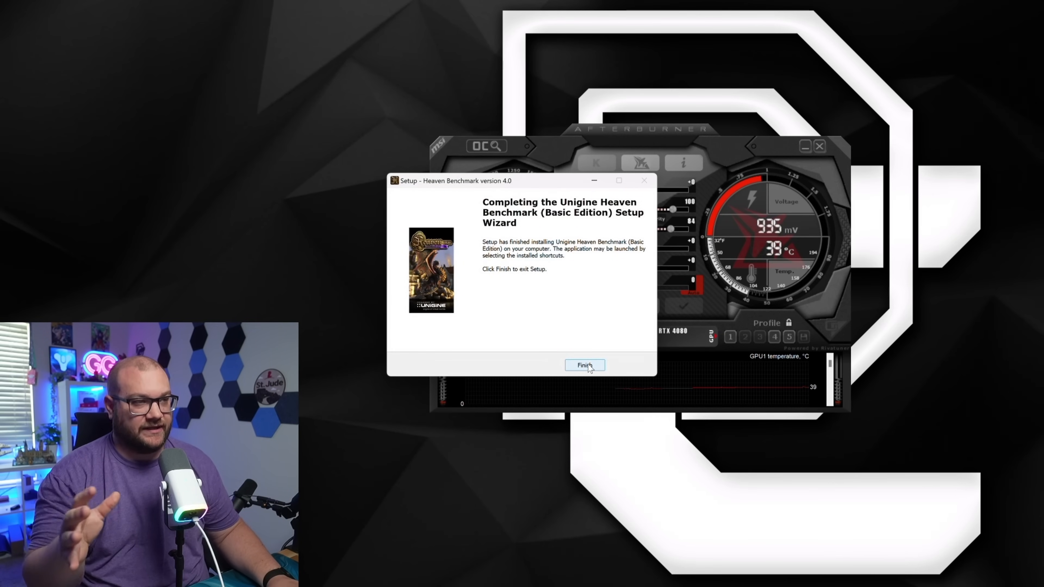
# - Finish the Heaven Benchmark setup wizard and launch the benchmark
pyautogui.click(584, 366)
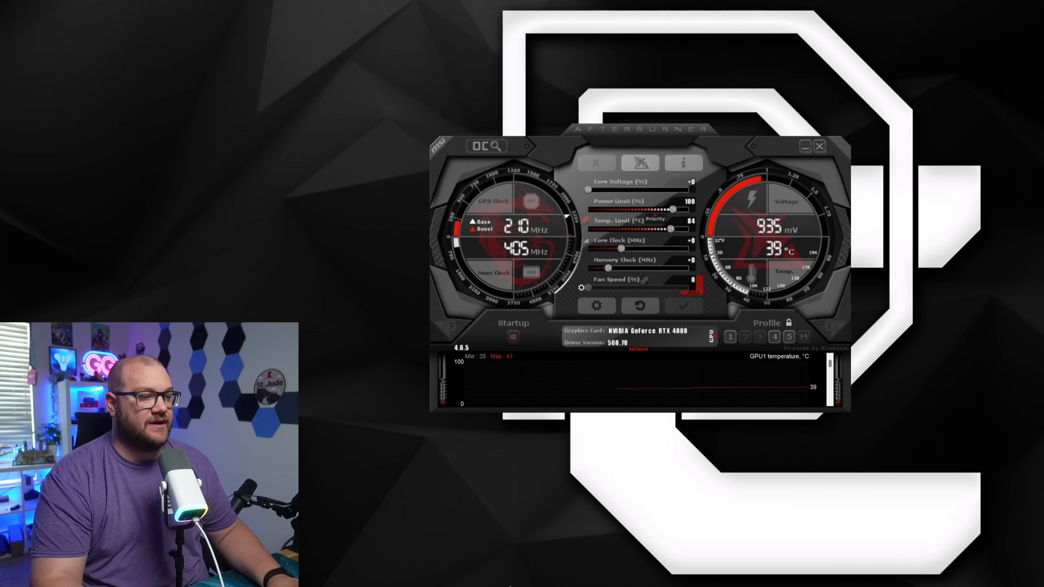
pyautogui.click(306, 574)
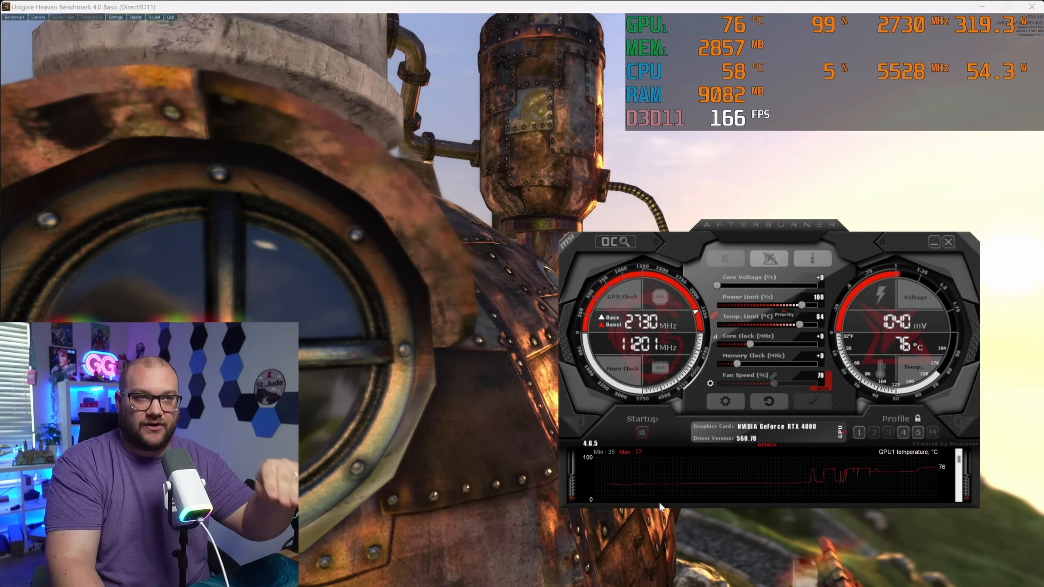
pyautogui.moveTo(692, 391)
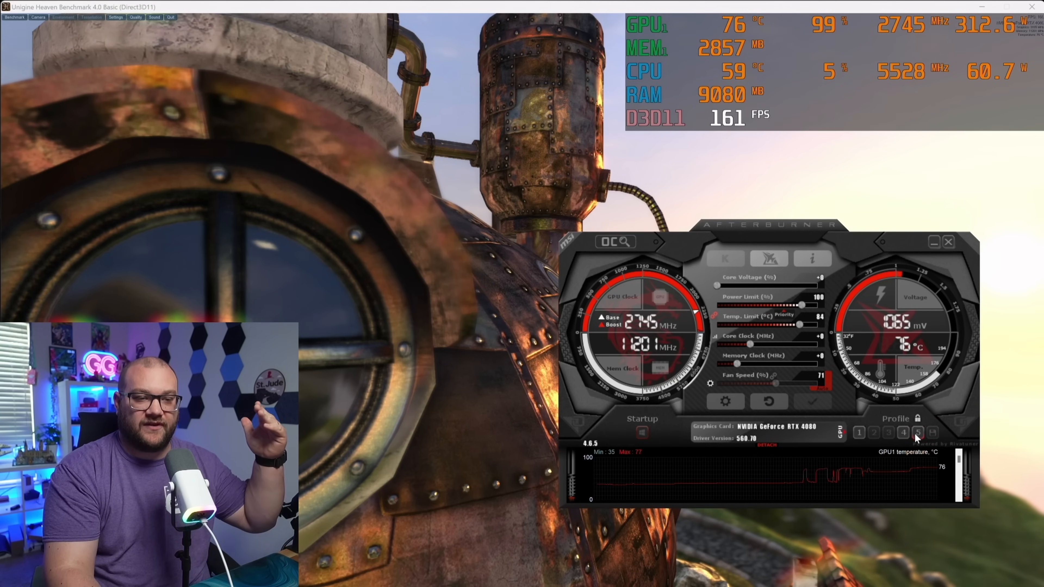
# - Load saved undervolt profile 5 while Heaven runs, then reset the card to defaults
pyautogui.click(918, 433)
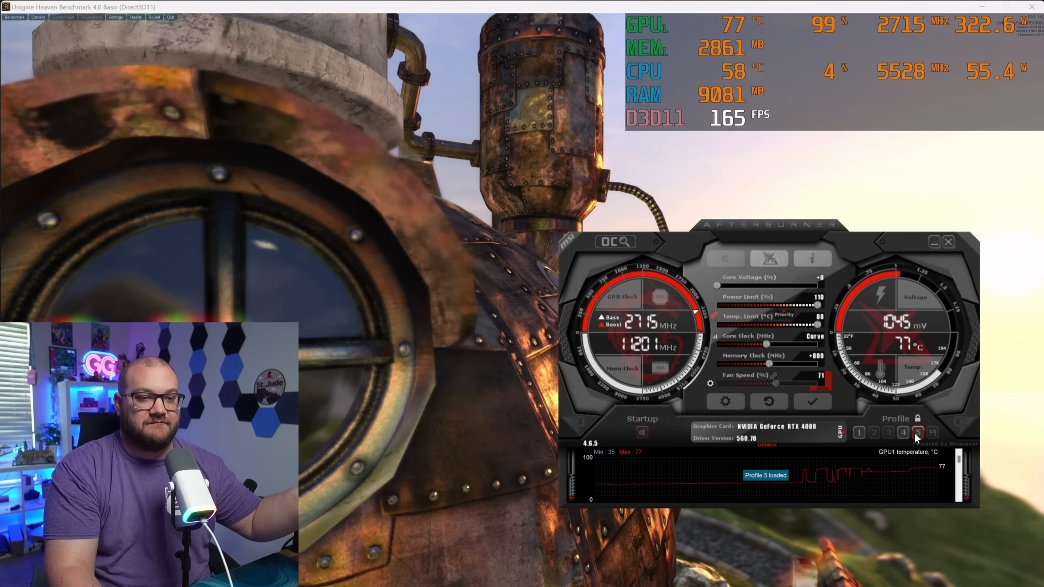
pyautogui.click(917, 433)
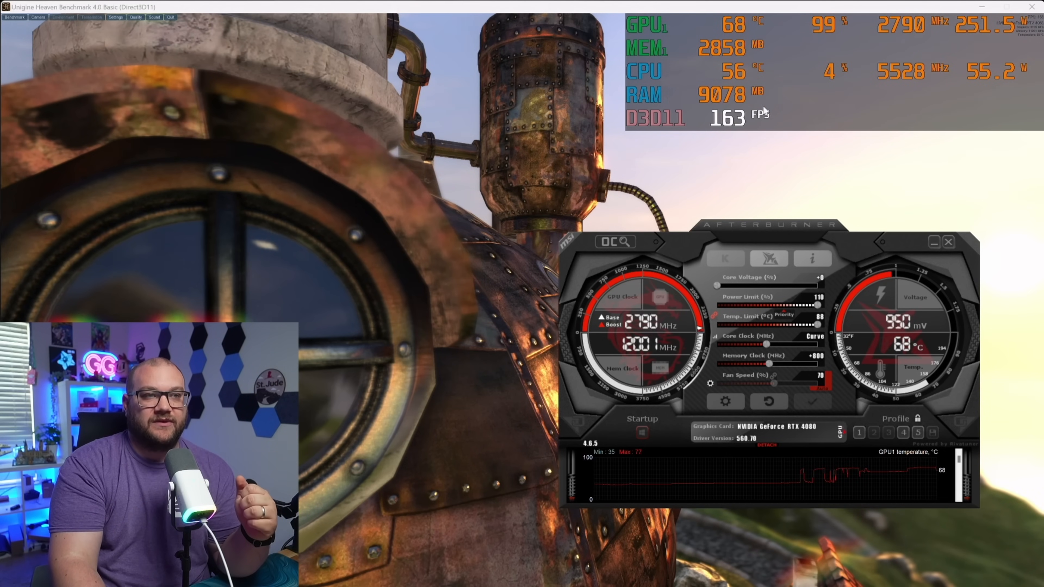
pyautogui.moveTo(751, 37)
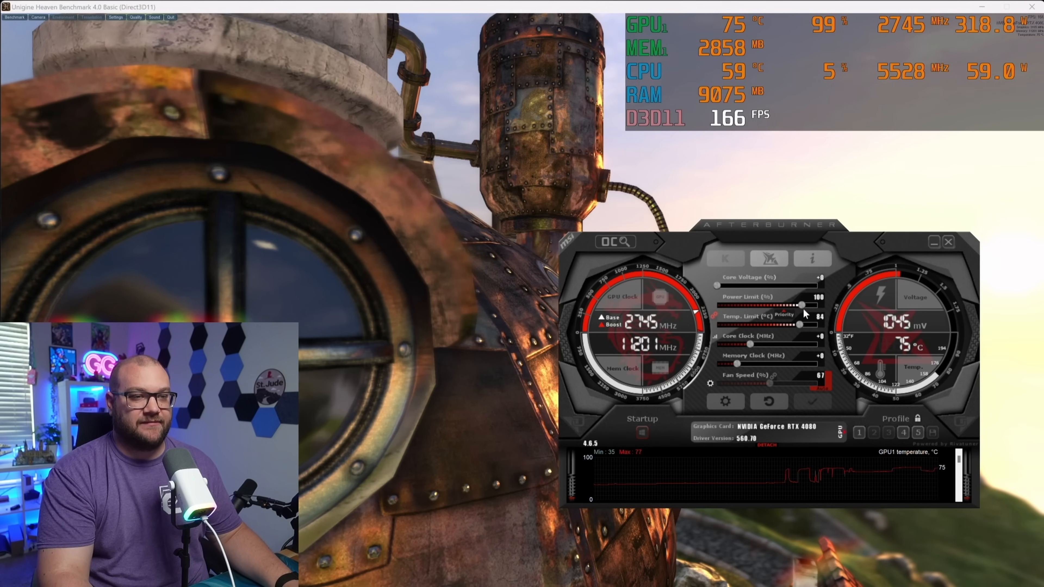
# - Max out the power and temperature limits (110 / 88) and apply them
pyautogui.click(812, 401)
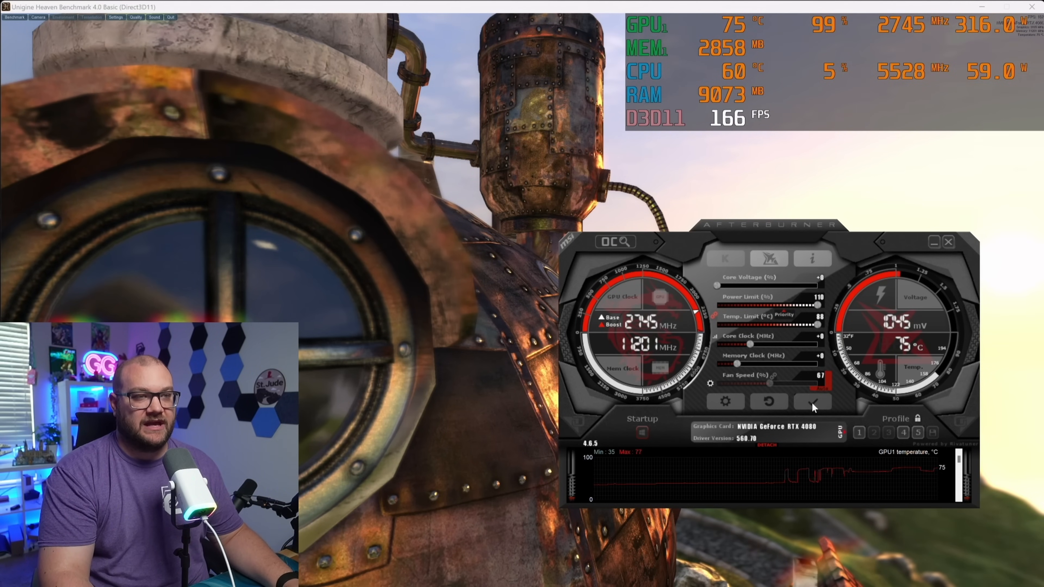
pyautogui.click(812, 402)
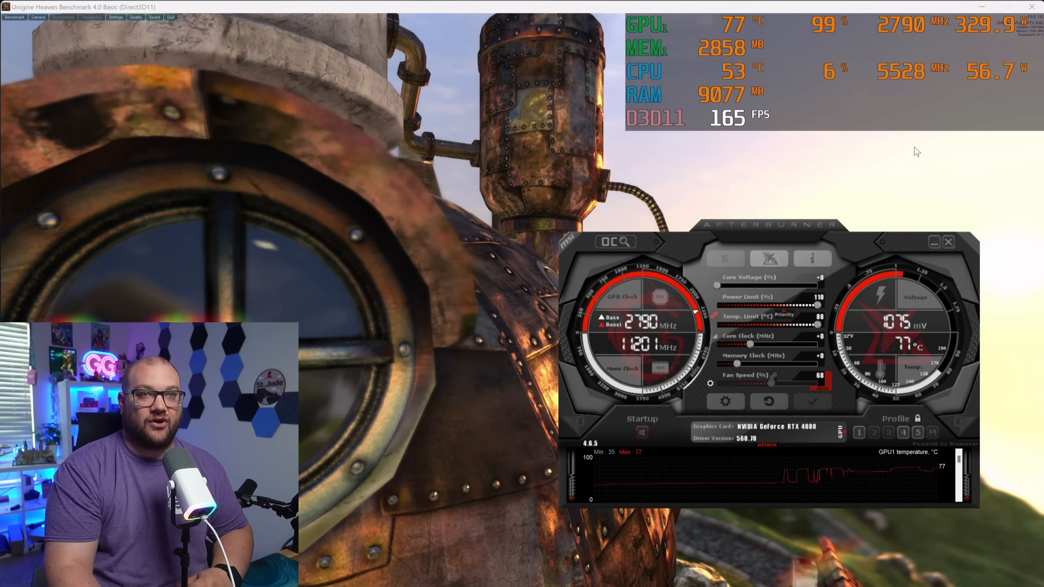
pyautogui.moveTo(903, 170)
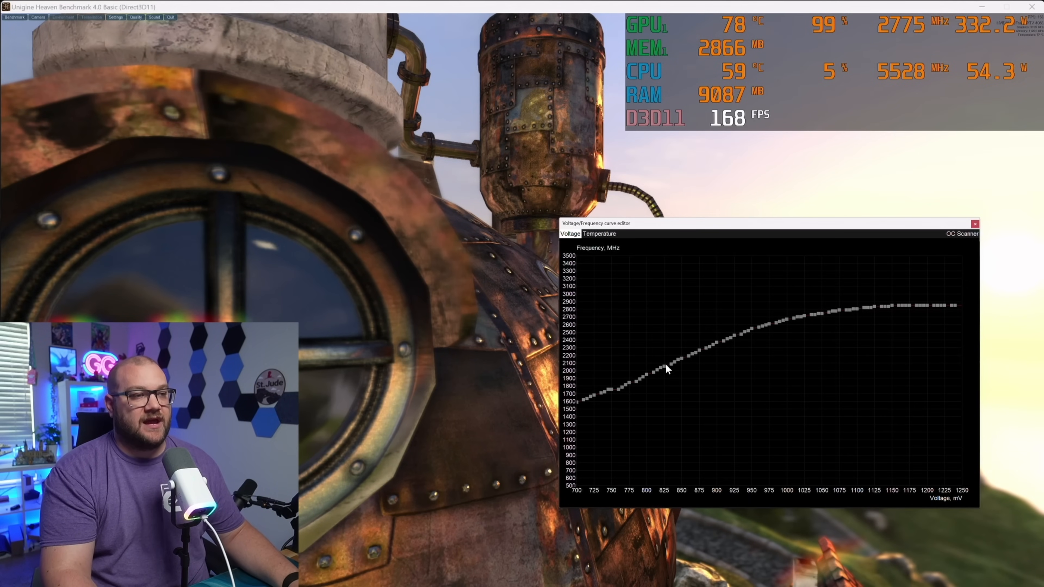
pyautogui.moveTo(795, 332)
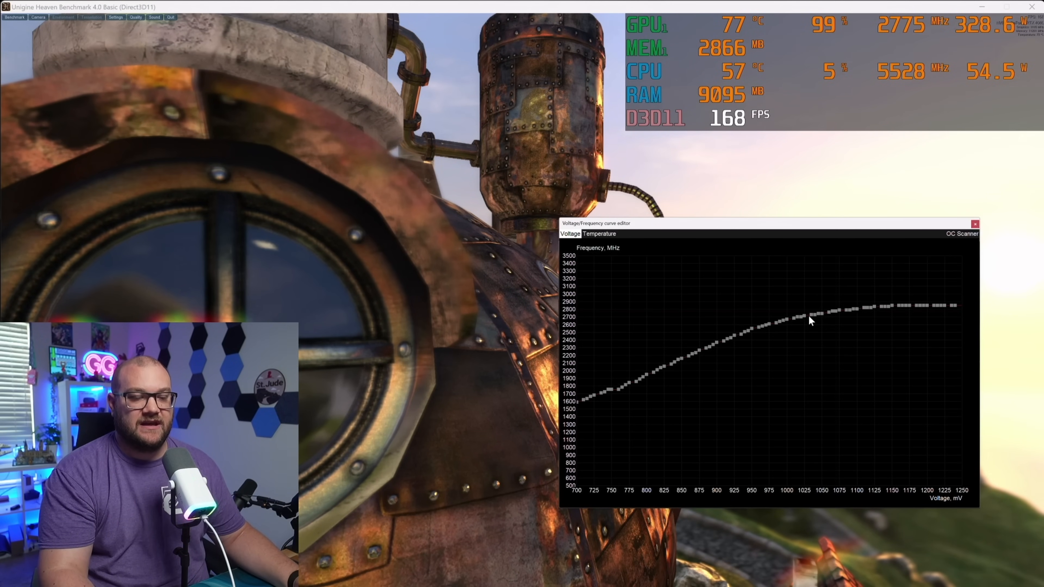
pyautogui.moveTo(905, 300)
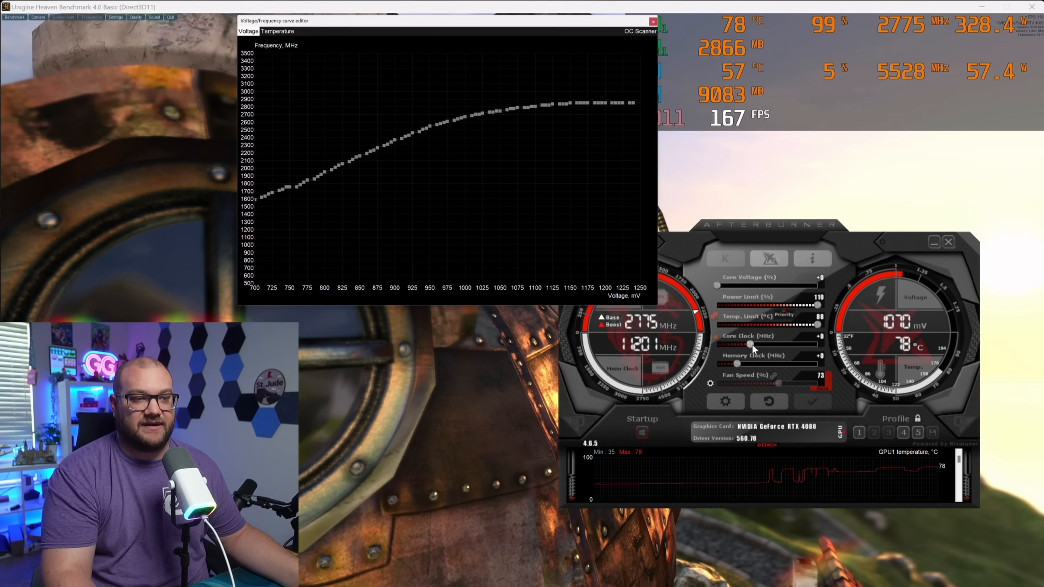
# - Shift the core clock offset down to about -170 and try moving a point on the stock V/F curve
pyautogui.moveTo(749, 344); pyautogui.dragTo(718, 344)
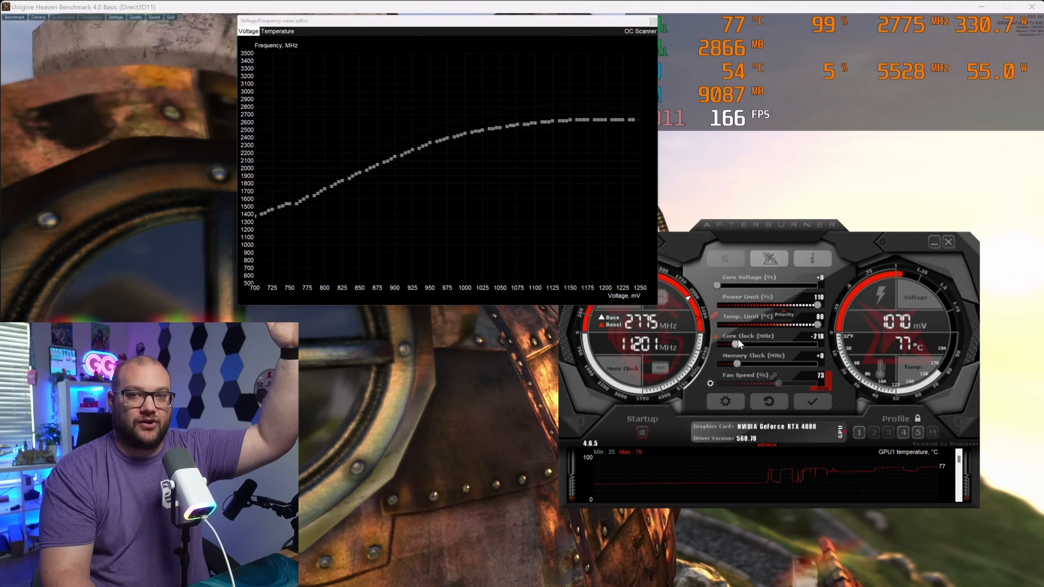
pyautogui.moveTo(735, 344); pyautogui.dragTo(746, 344)
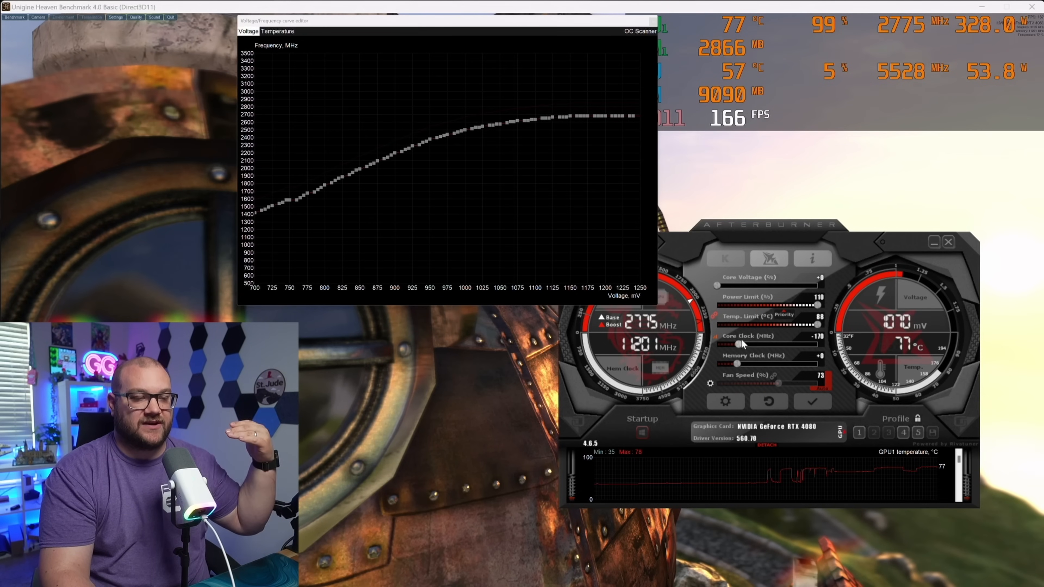
pyautogui.click(737, 344)
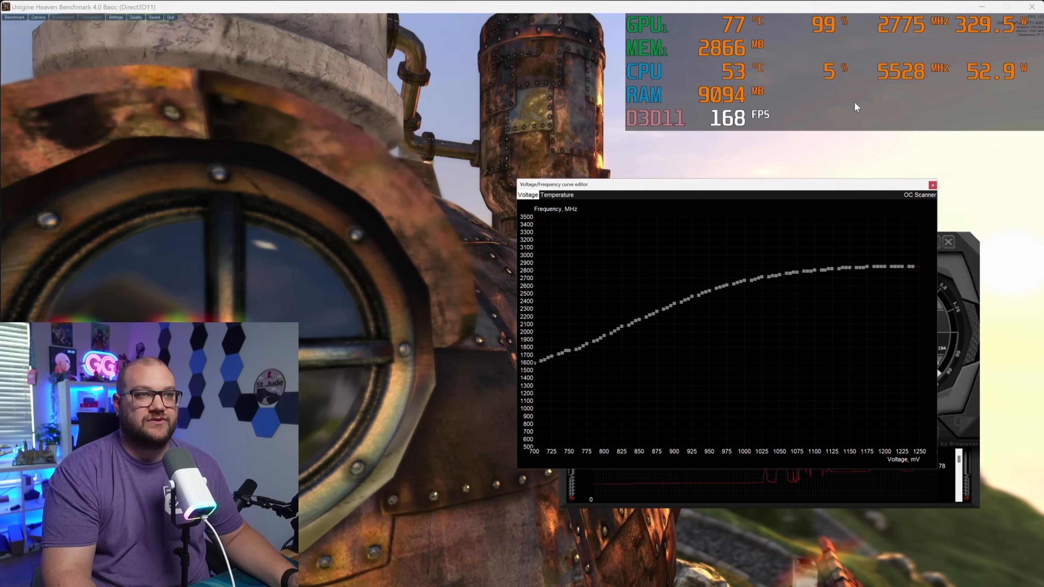
pyautogui.moveTo(426, 331)
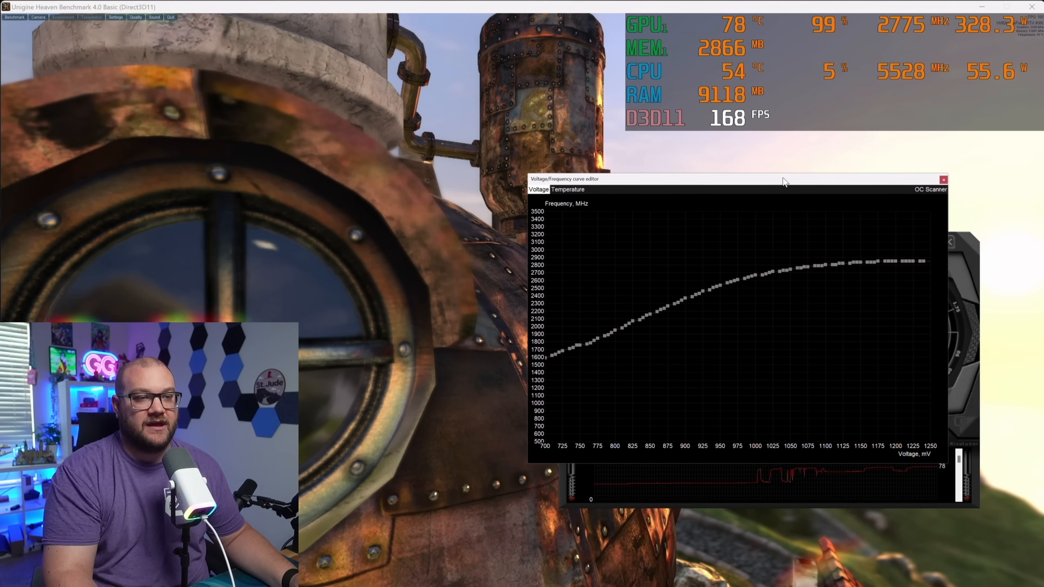
pyautogui.moveTo(764, 279)
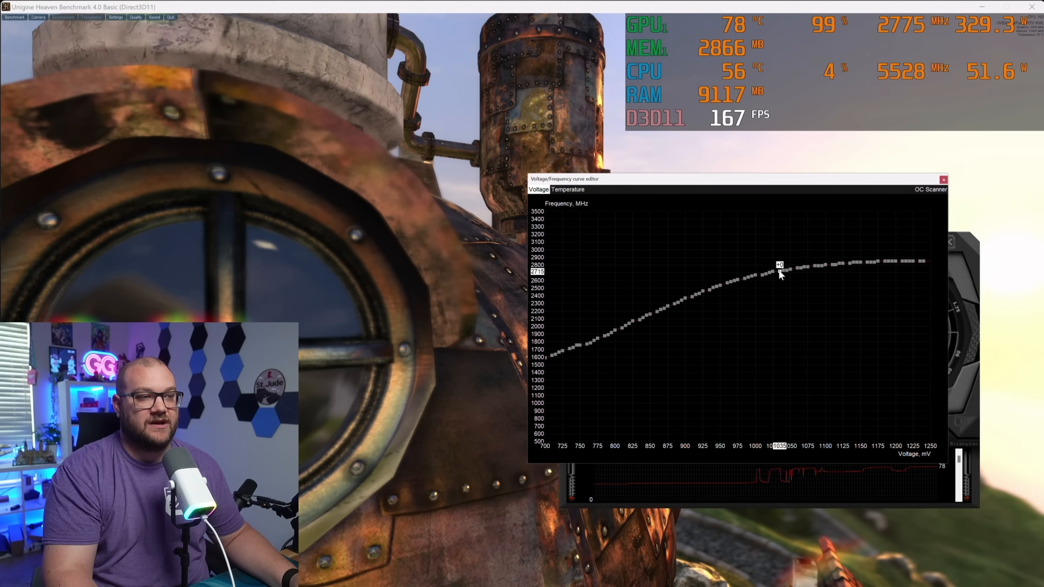
pyautogui.moveTo(778, 267); pyautogui.dragTo(797, 268)
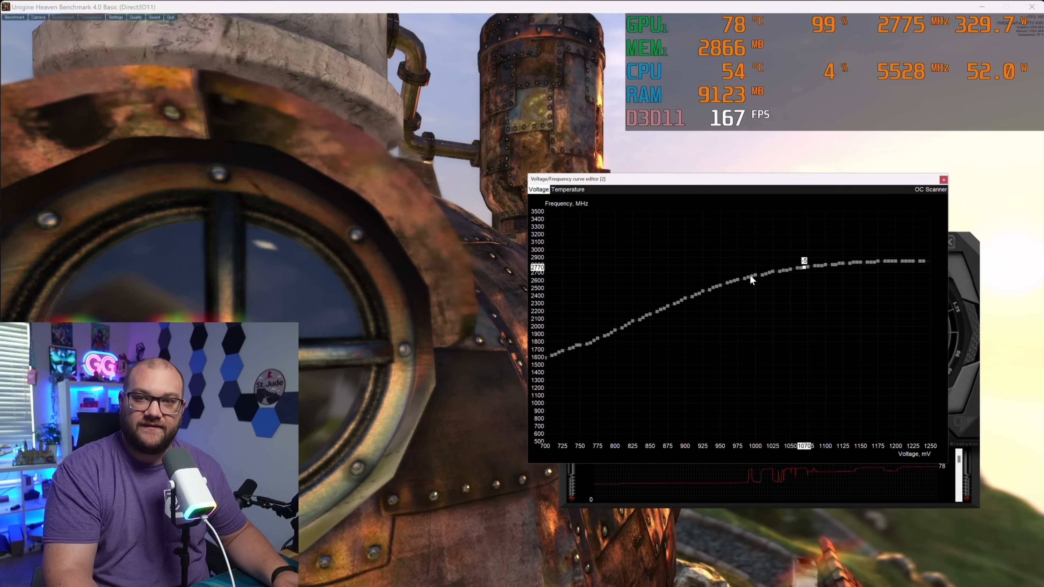
pyautogui.moveTo(760, 448)
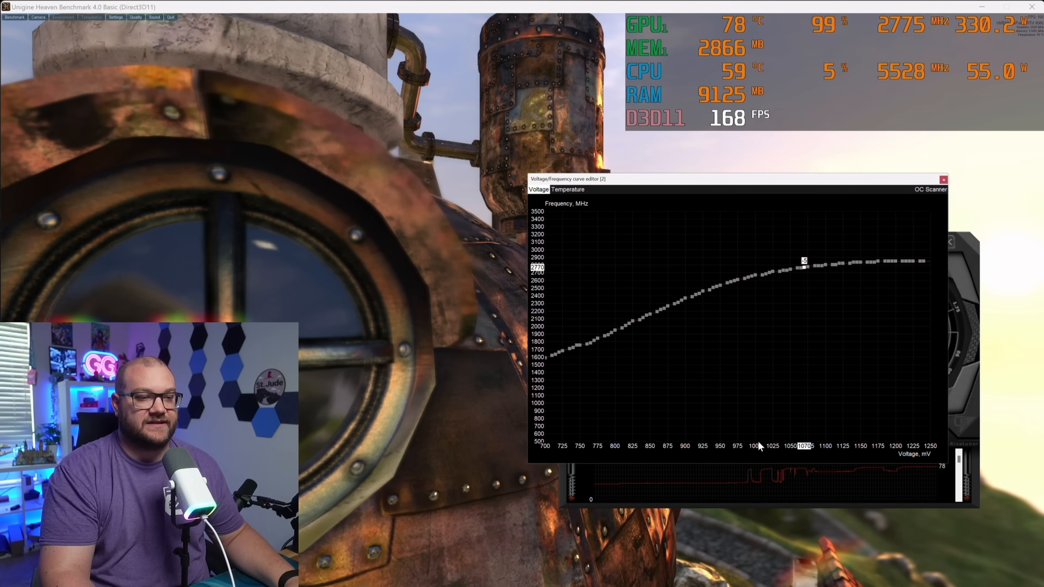
pyautogui.moveTo(756, 282)
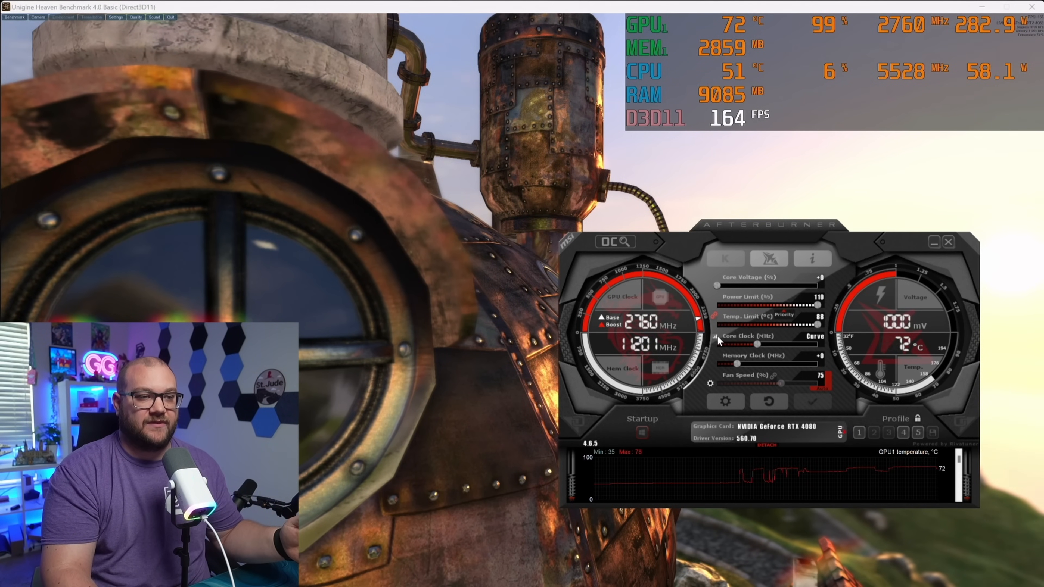
# - Raise the 1000 mV curve point, flatten the points above it and apply so the GPU holds 2850 MHz
pyautogui.click(815, 335)
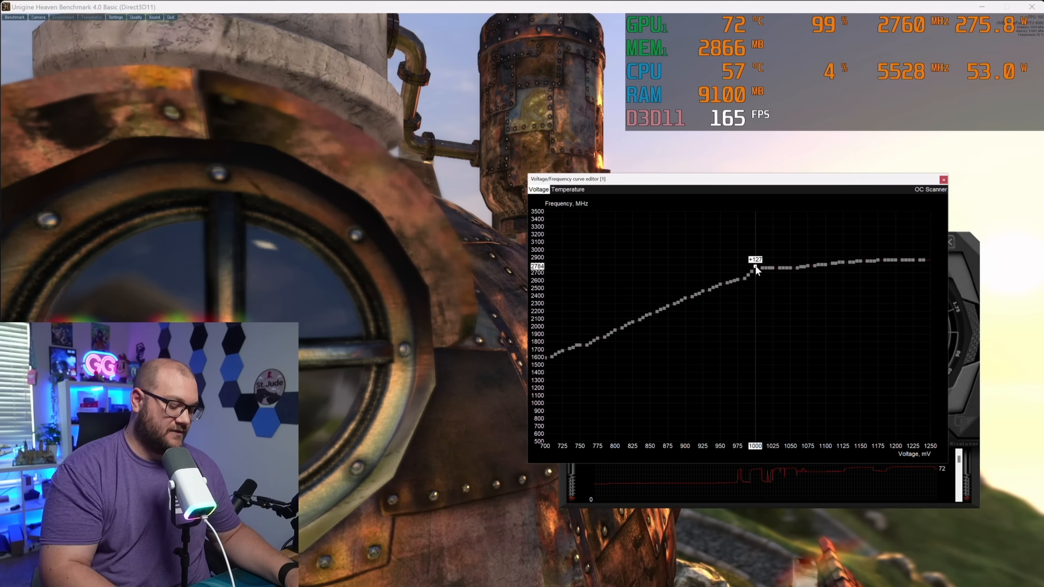
pyautogui.click(940, 178)
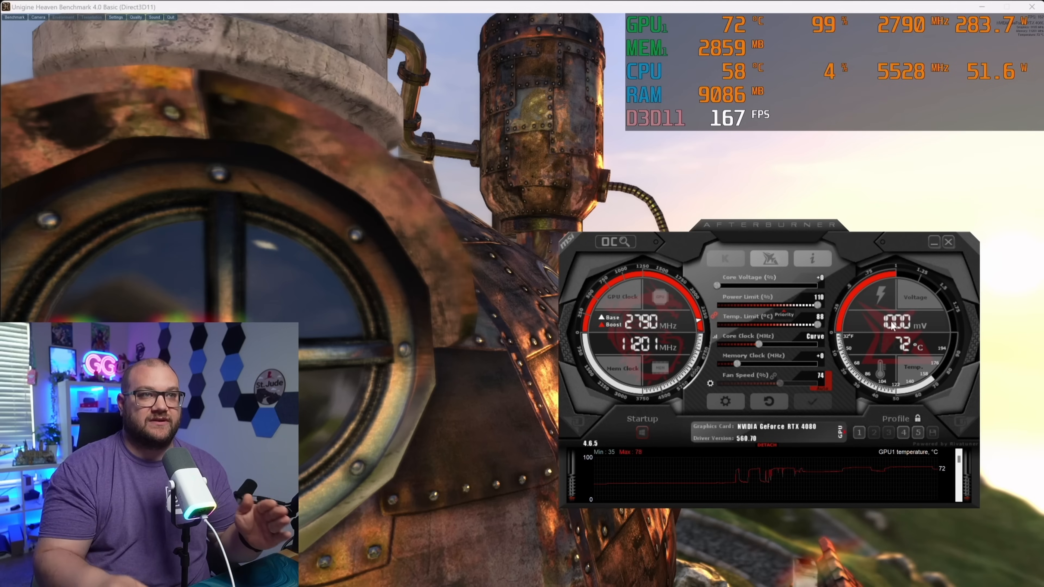
pyautogui.moveTo(719, 137)
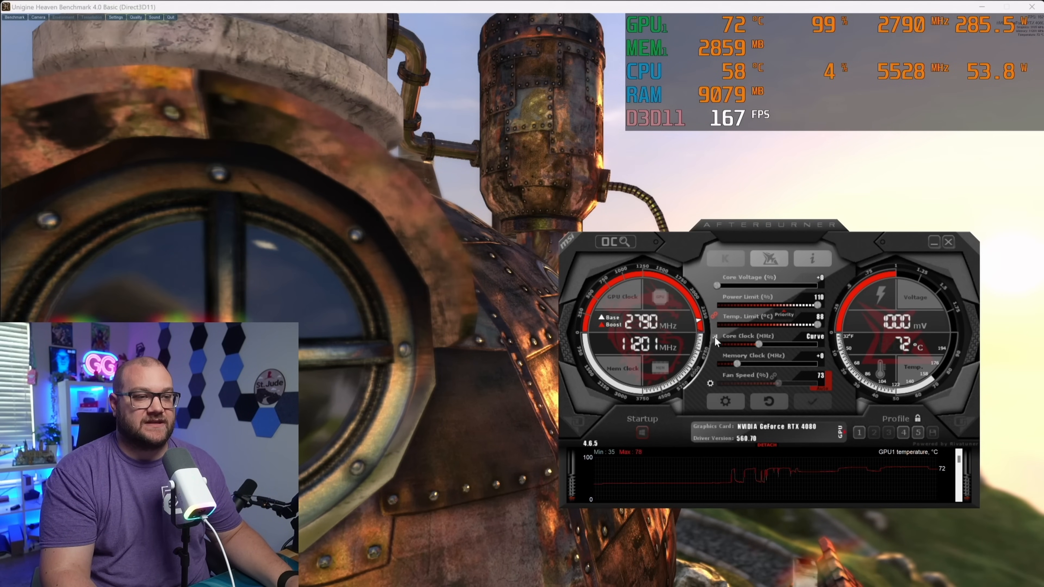
pyautogui.click(801, 335)
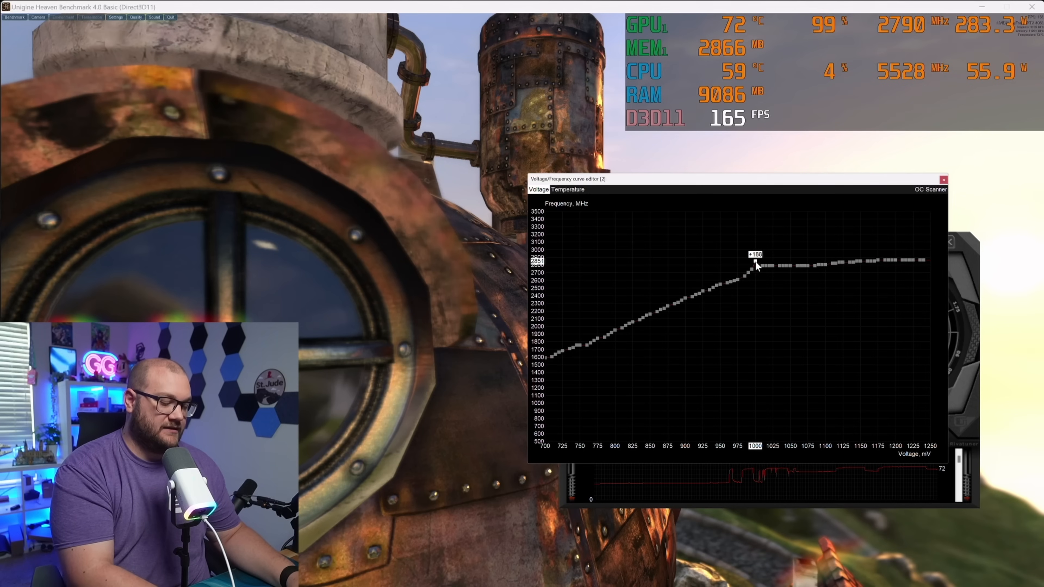
pyautogui.click(943, 180)
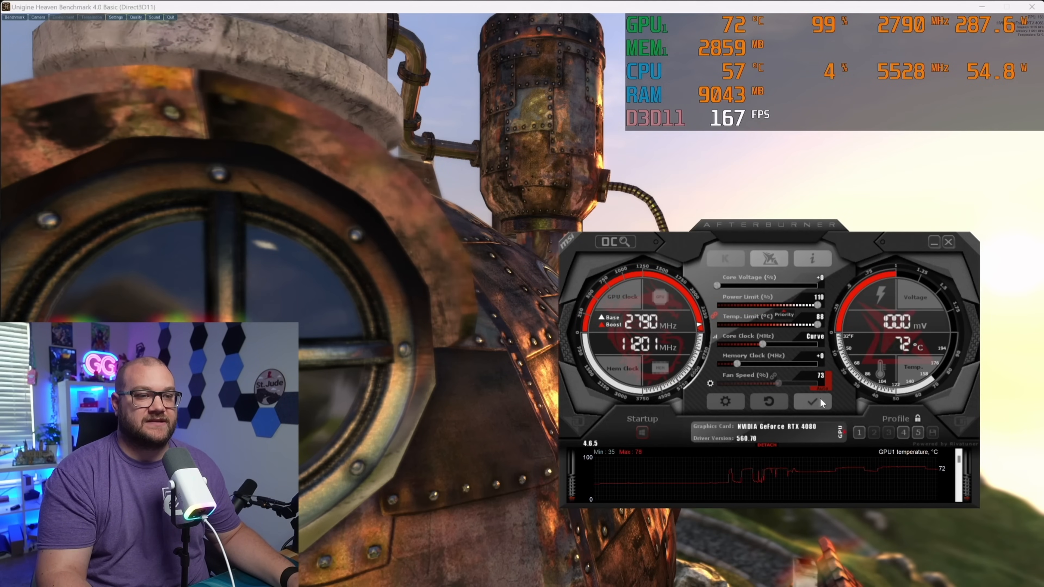
pyautogui.click(812, 402)
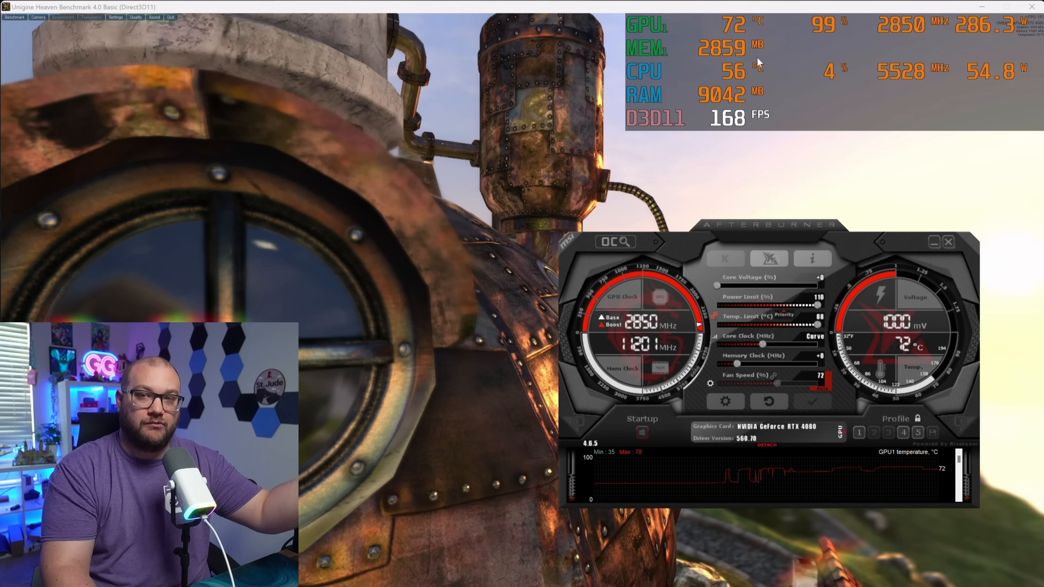
pyautogui.moveTo(726, 280)
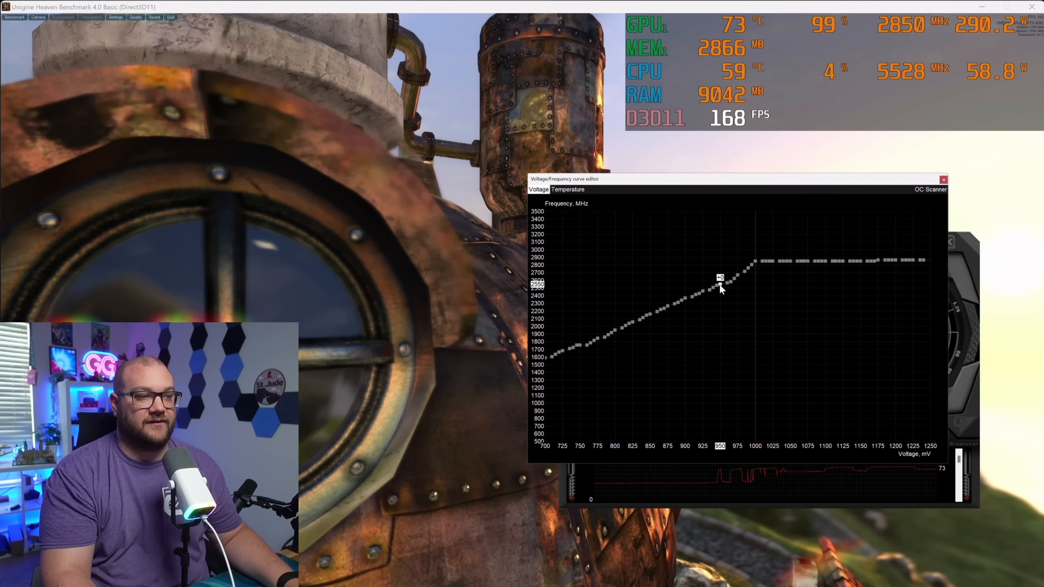
# - Lift the 950 mV curve point up to about 2790 MHz
pyautogui.moveTo(719, 288); pyautogui.dragTo(718, 268)
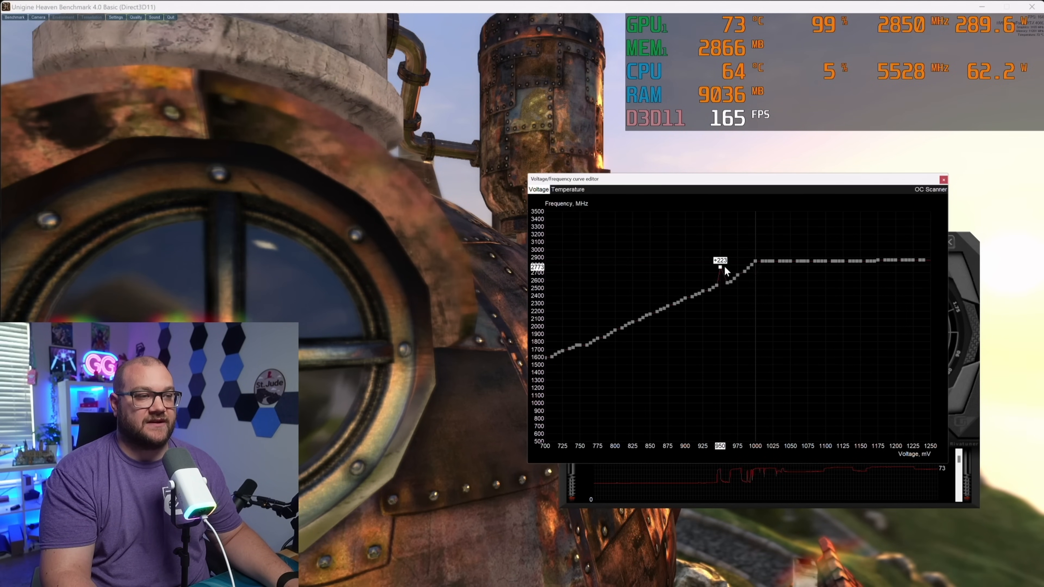
pyautogui.moveTo(719, 270); pyautogui.dragTo(719, 266)
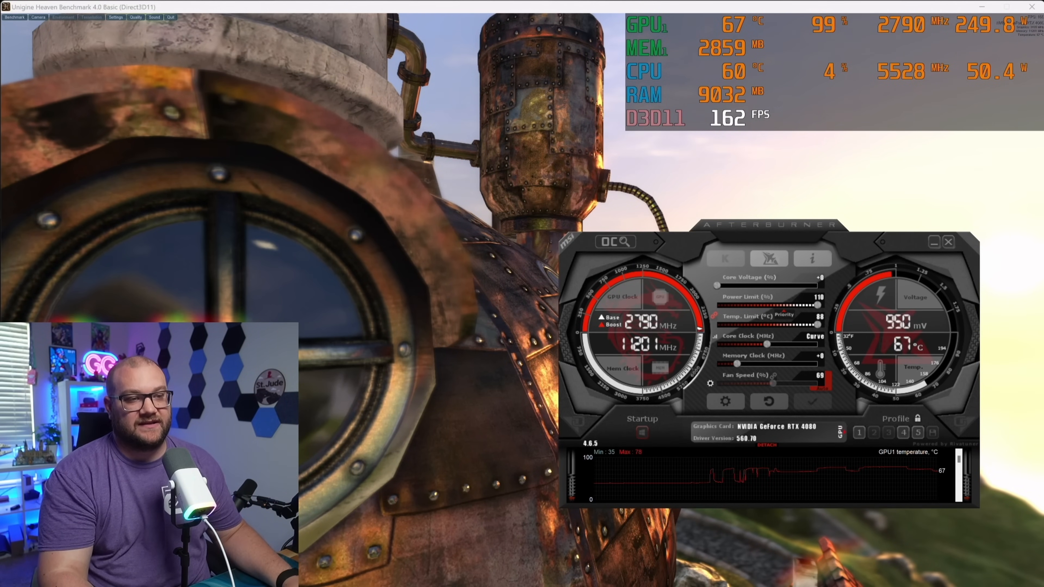
# - Raise the 1000 mV point to 2925 MHz, apply it, recheck the curve and close the editor
pyautogui.click(807, 336)
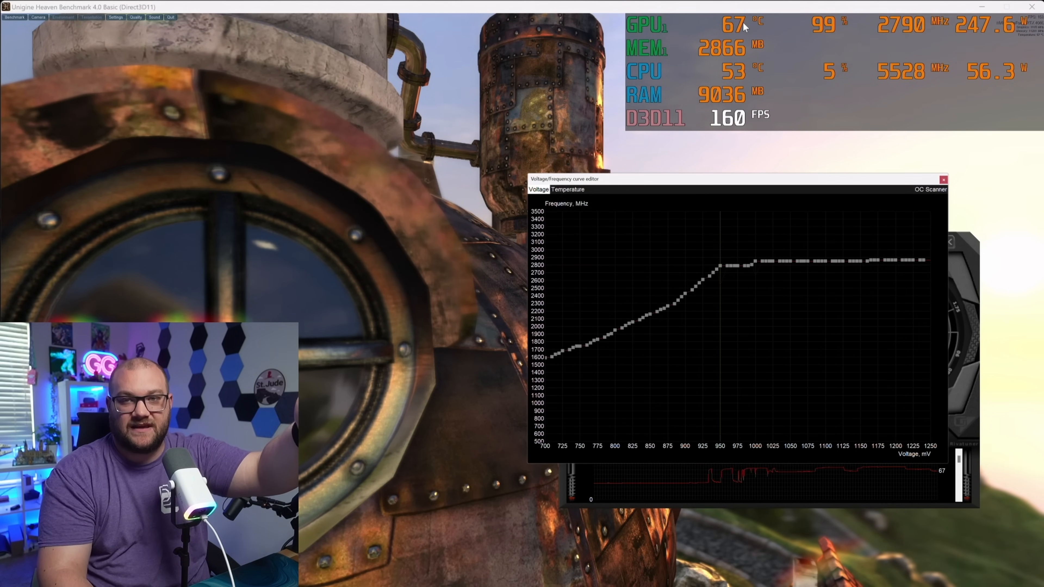
pyautogui.moveTo(798, 276)
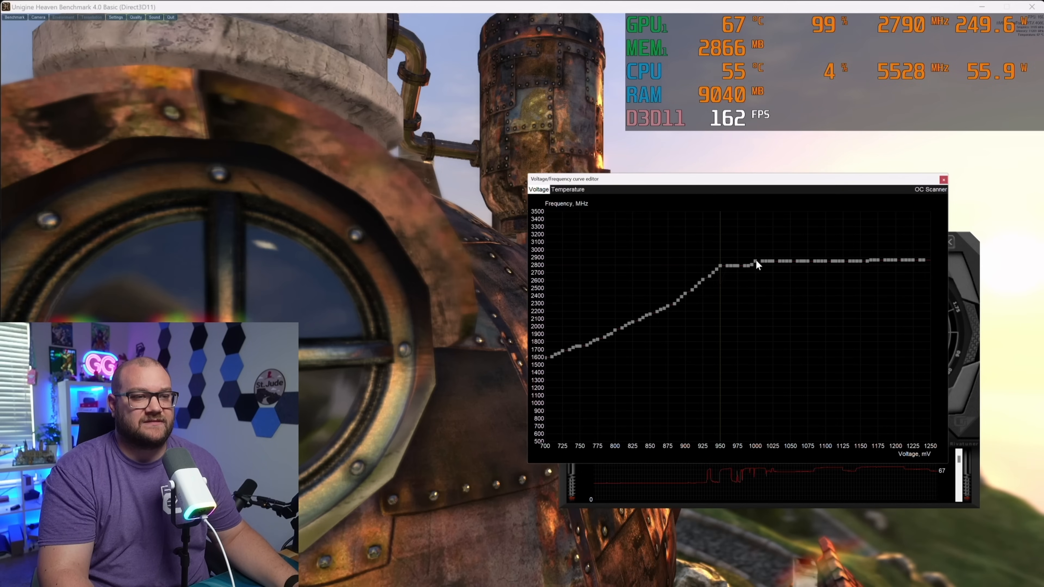
pyautogui.click(756, 260)
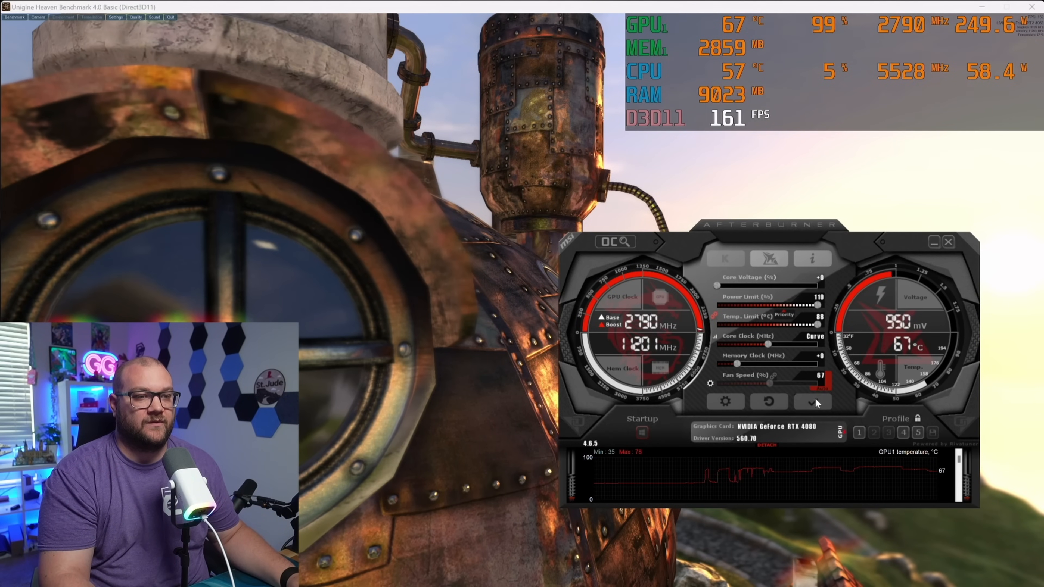
pyautogui.click(813, 401)
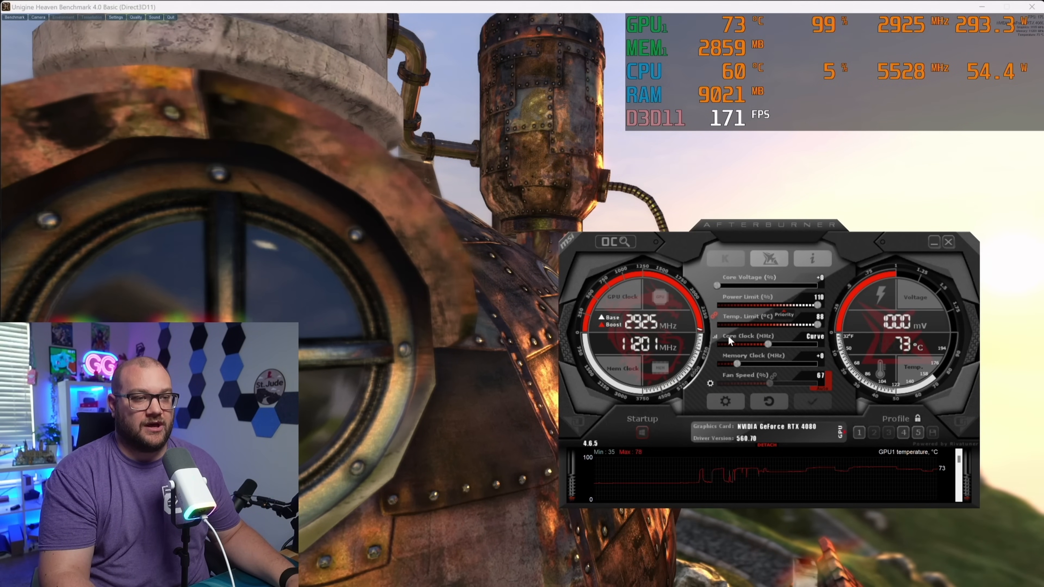
pyautogui.click(809, 335)
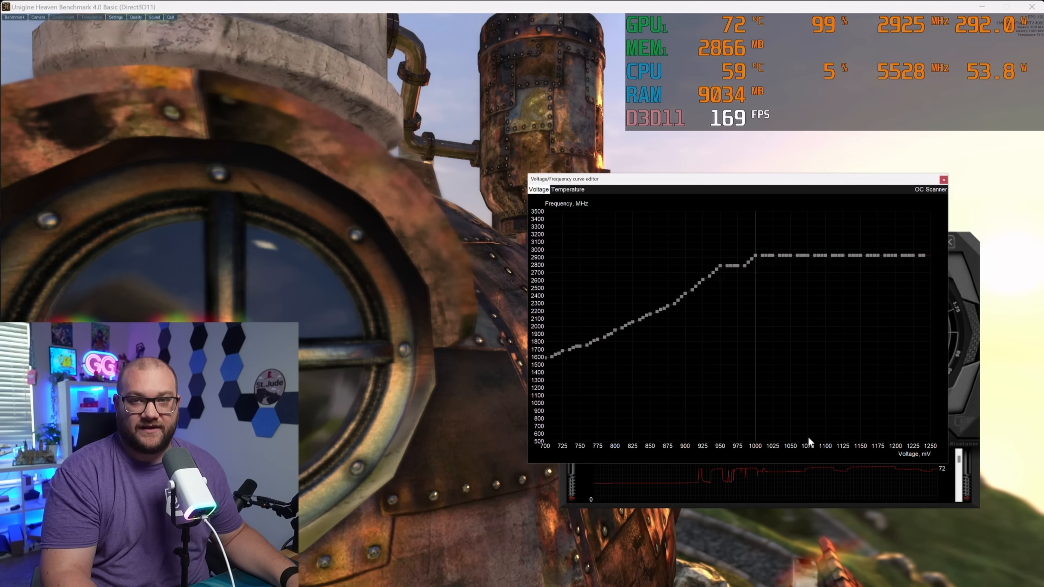
pyautogui.moveTo(752, 461)
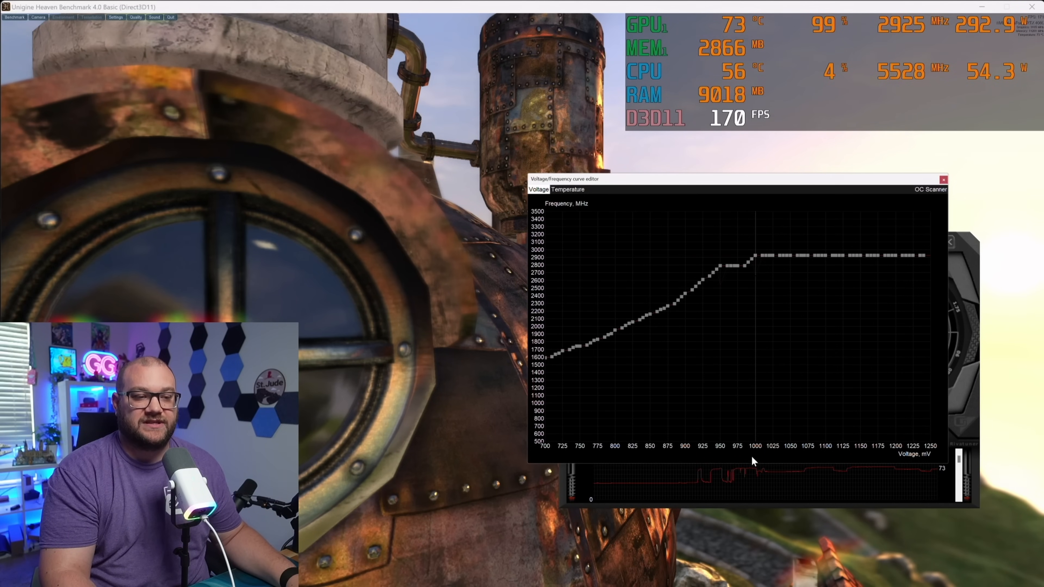
pyautogui.moveTo(761, 278)
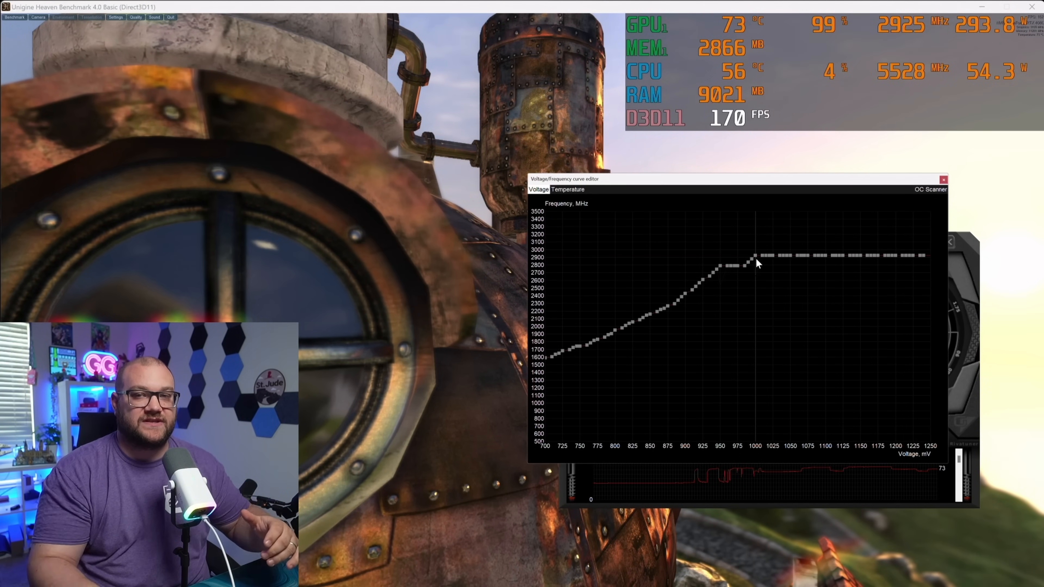
pyautogui.click(943, 180)
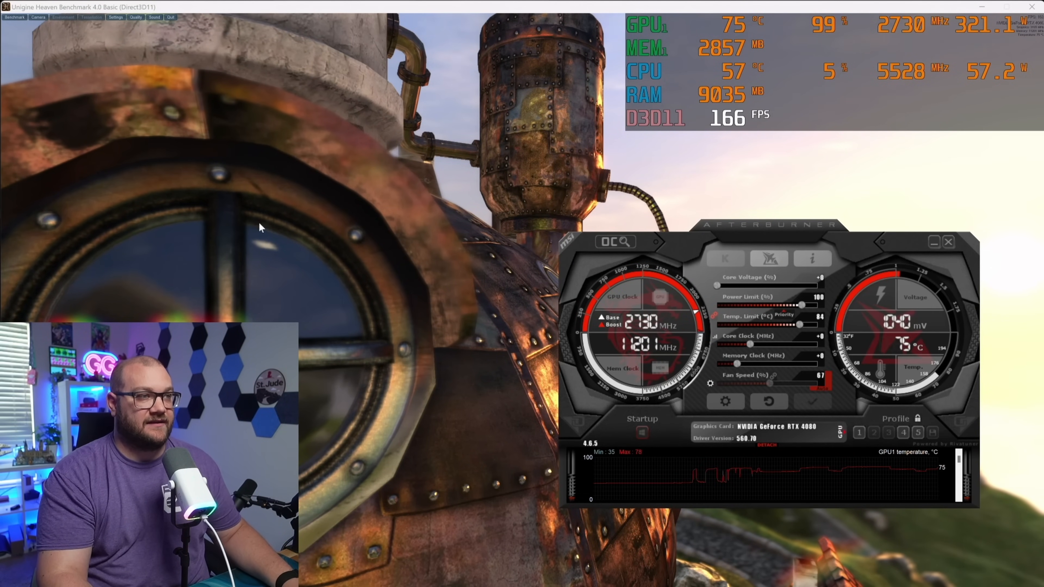
pyautogui.moveTo(310, 336)
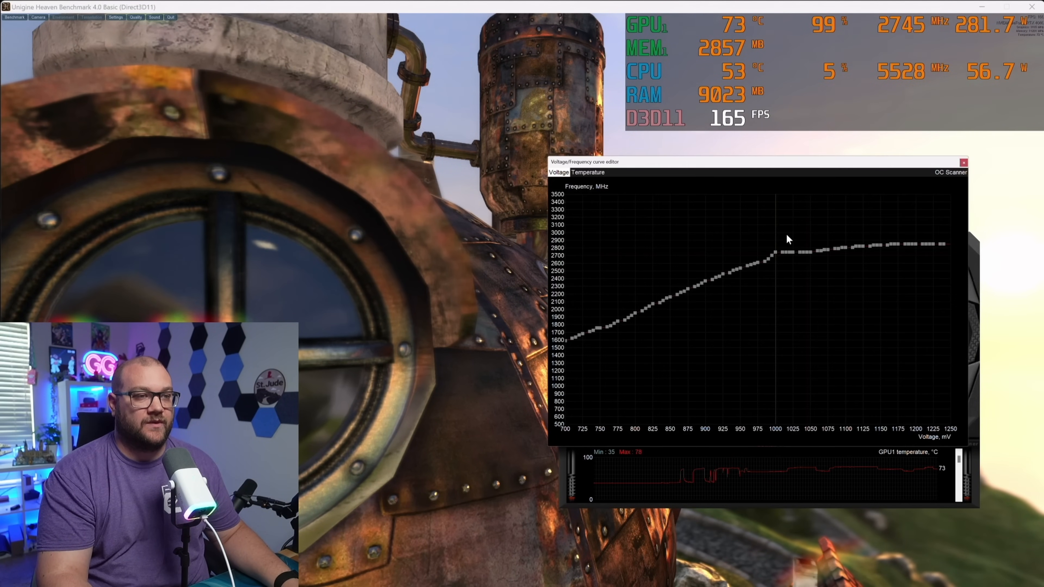
pyautogui.moveTo(946, 156)
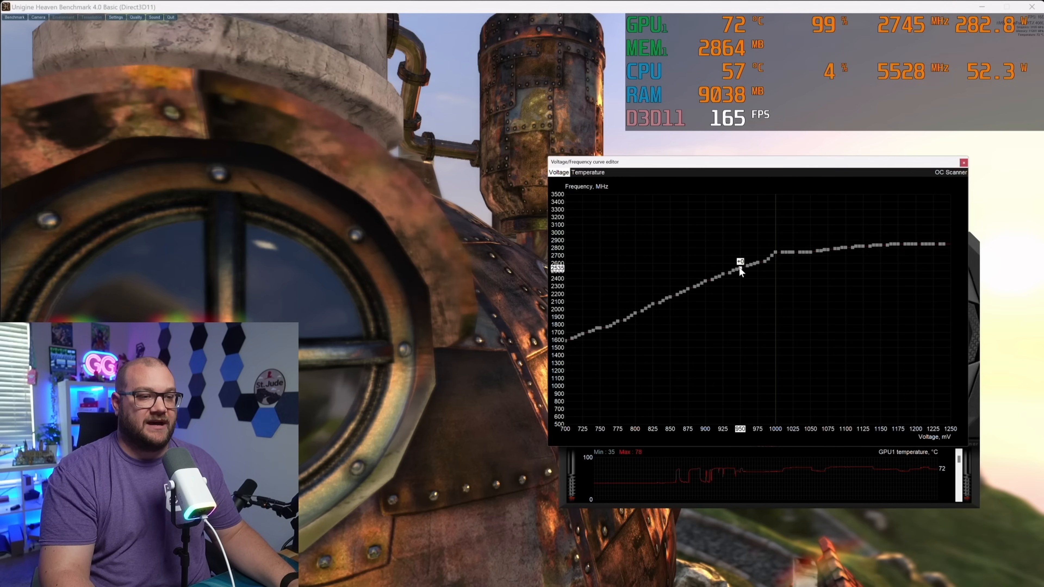
# - Lift the 950 mV curve point to the target frequency and apply the undervolt curve
pyautogui.moveTo(739, 271); pyautogui.dragTo(739, 256)
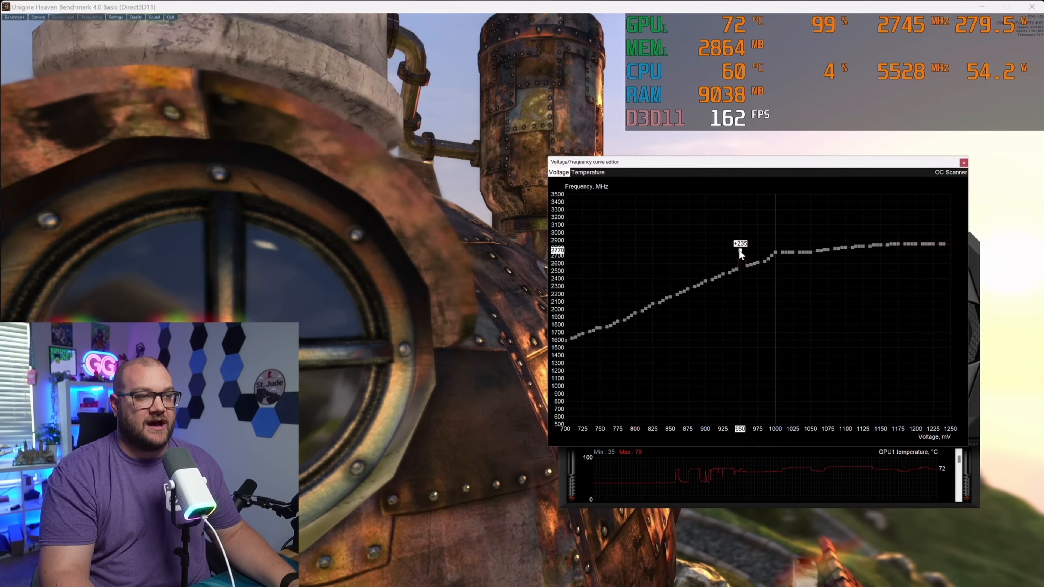
pyautogui.moveTo(738, 260); pyautogui.dragTo(741, 240)
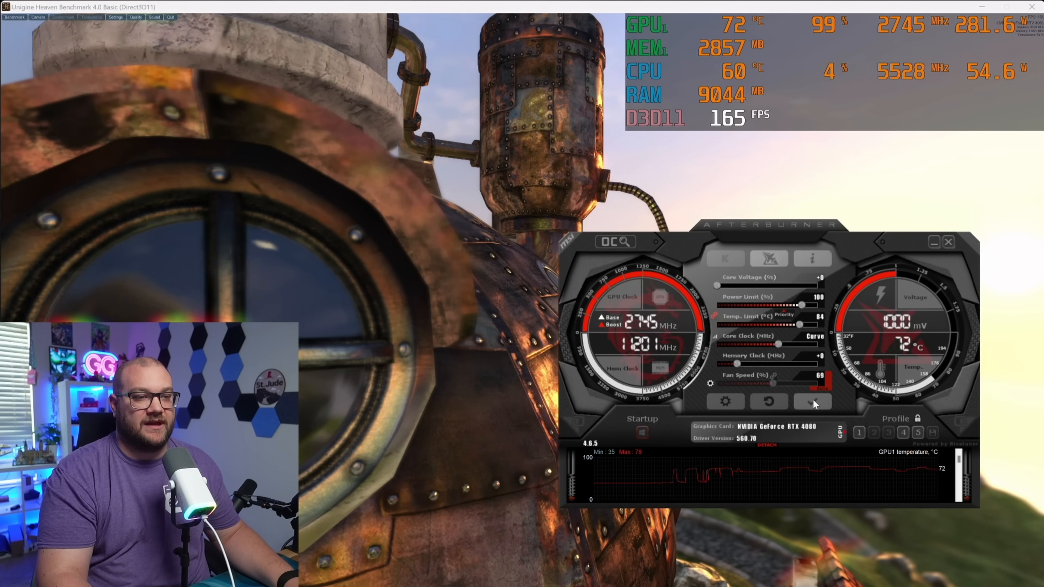
pyautogui.click(812, 401)
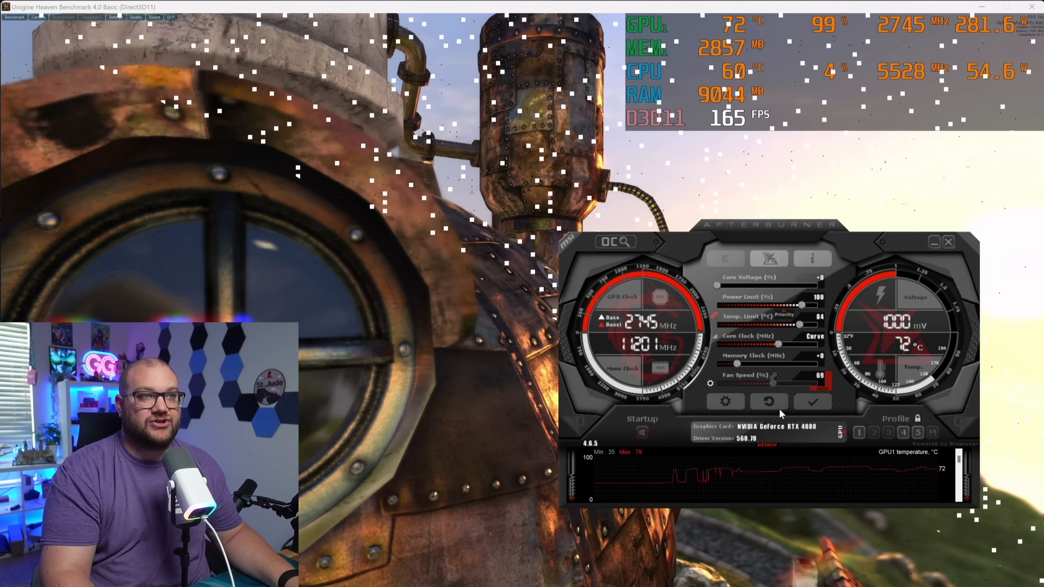
# - Reset the card to stock (100% power, +0 core clock) while Heaven runs full screen
pyautogui.click(812, 401)
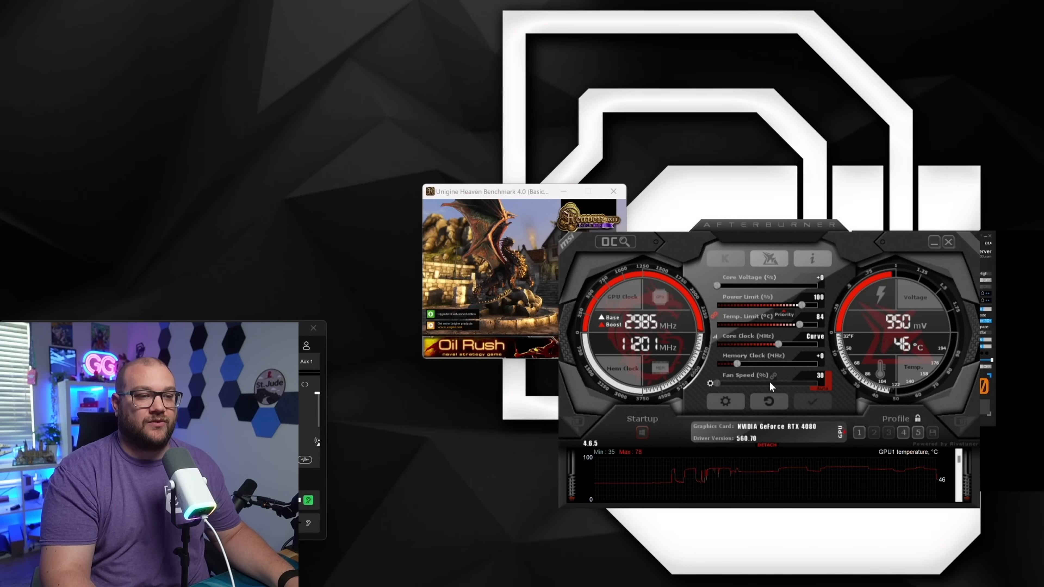
pyautogui.click(768, 401)
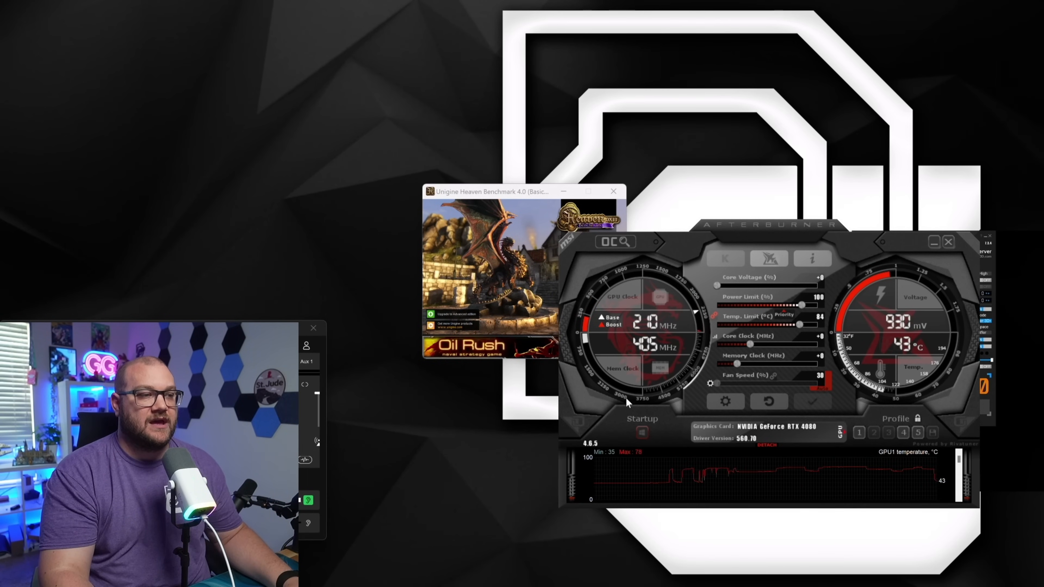
pyautogui.moveTo(506, 205)
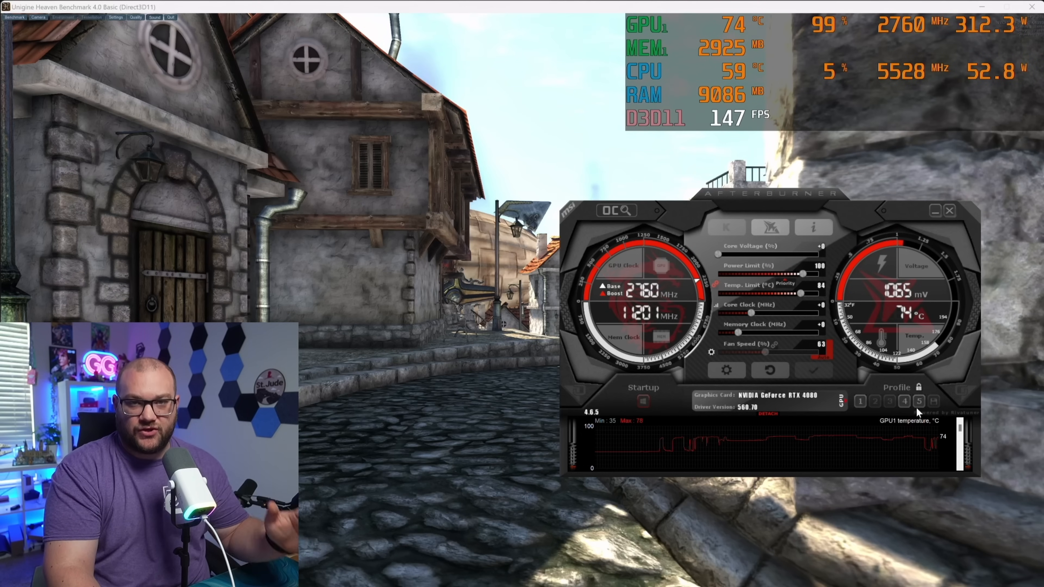
# - Load profile 5's undervolt (110% power, custom curve, +800 memory) and apply it, dropping to 950 mV
pyautogui.click(918, 401)
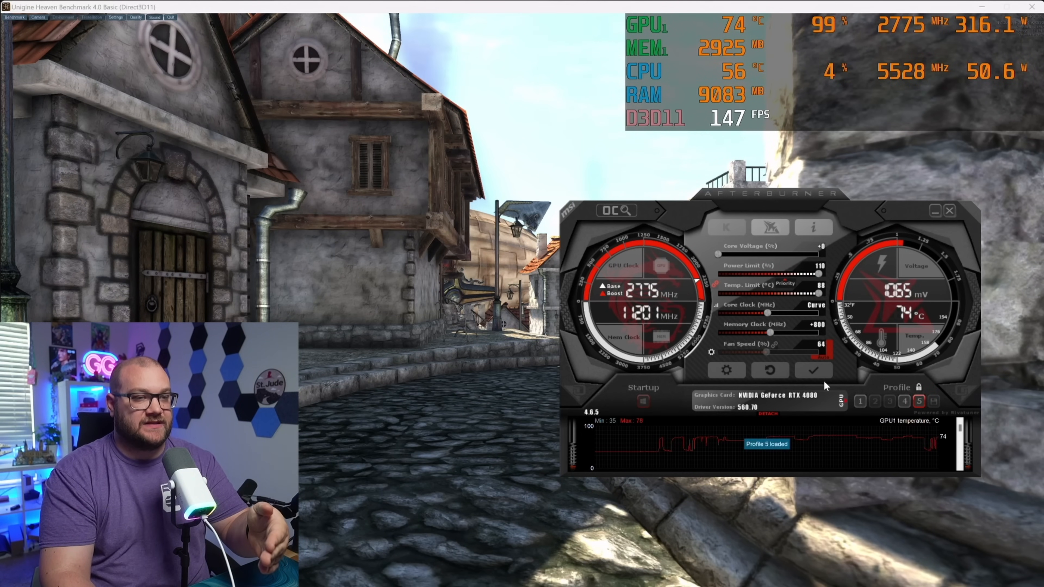
pyautogui.click(812, 370)
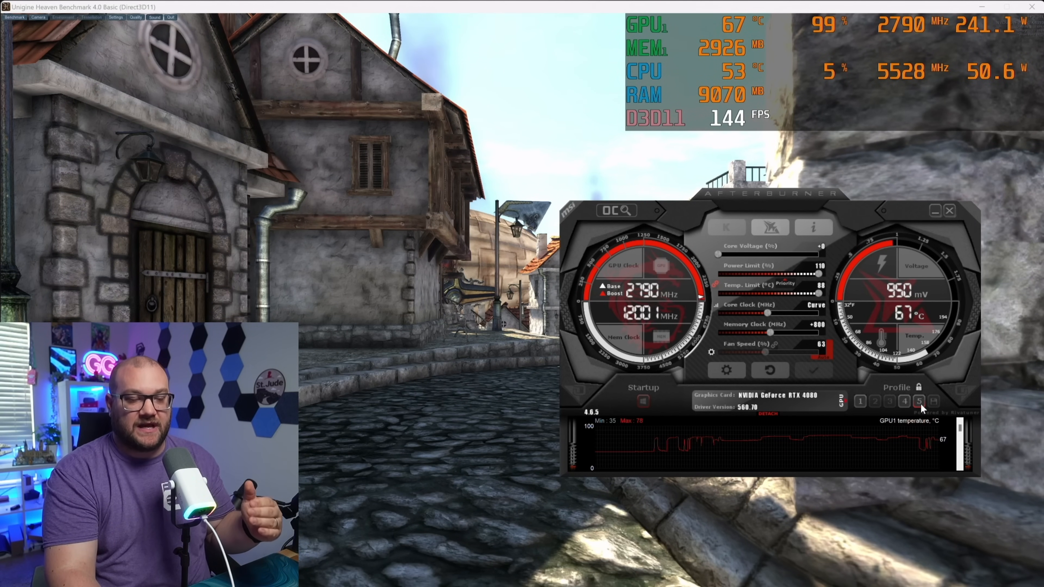
pyautogui.moveTo(696, 370)
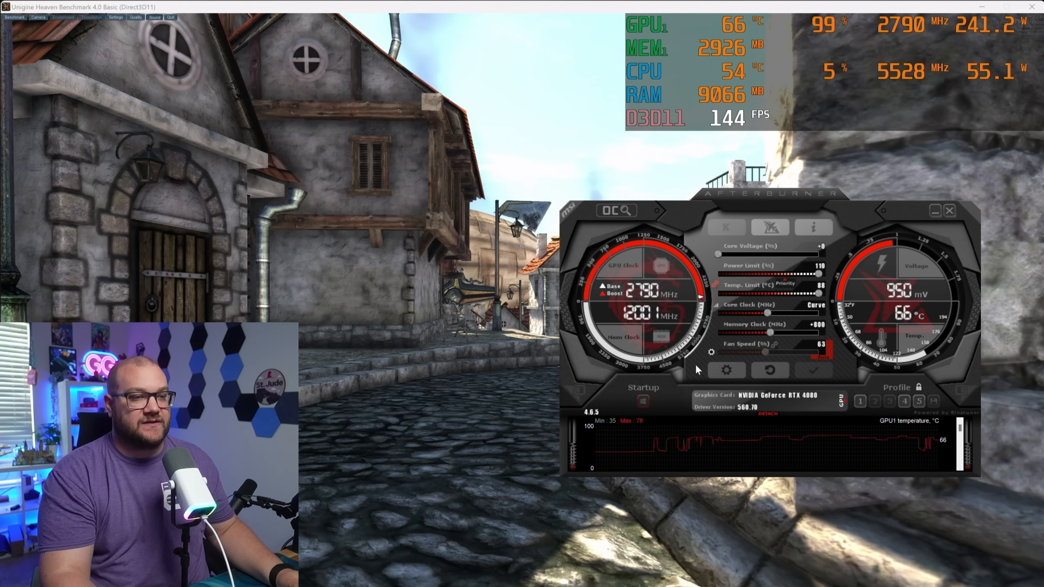
# - Show the Profiles properties listing global hotkeys for profiles 1, 4 and 5
pyautogui.click(726, 370)
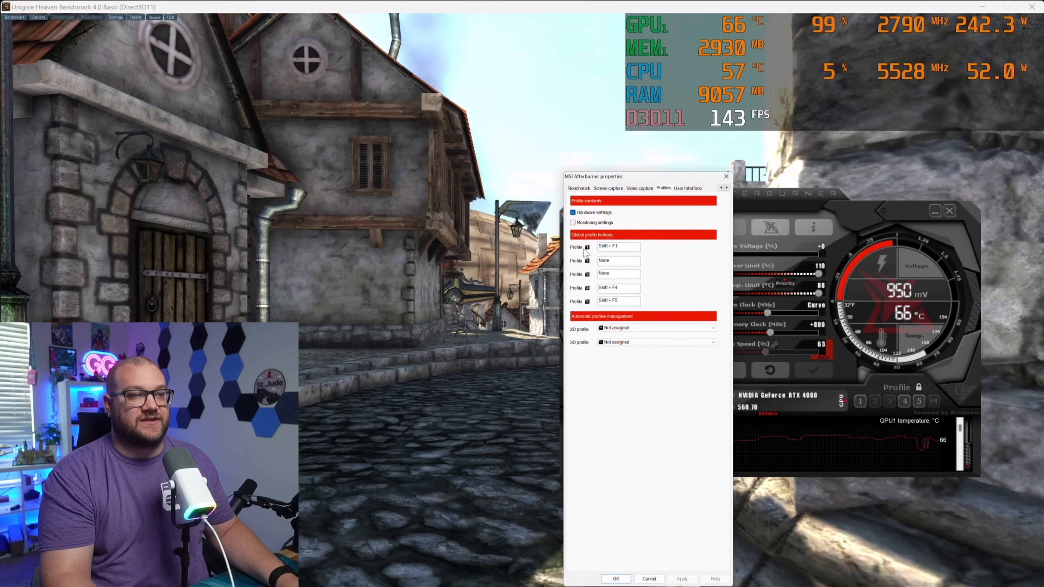
pyautogui.moveTo(661, 304)
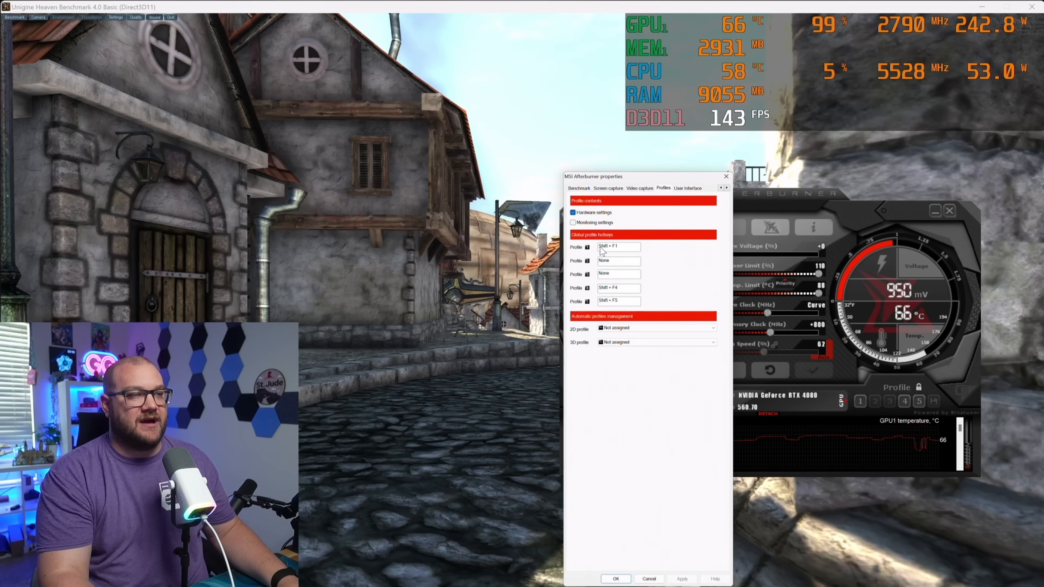
pyautogui.moveTo(618, 247)
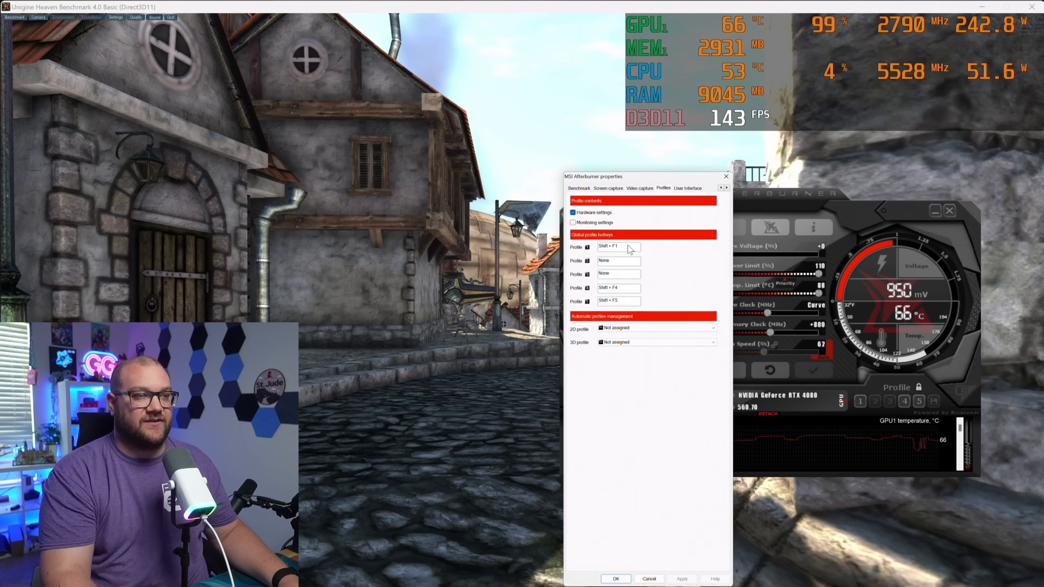
pyautogui.moveTo(617, 246)
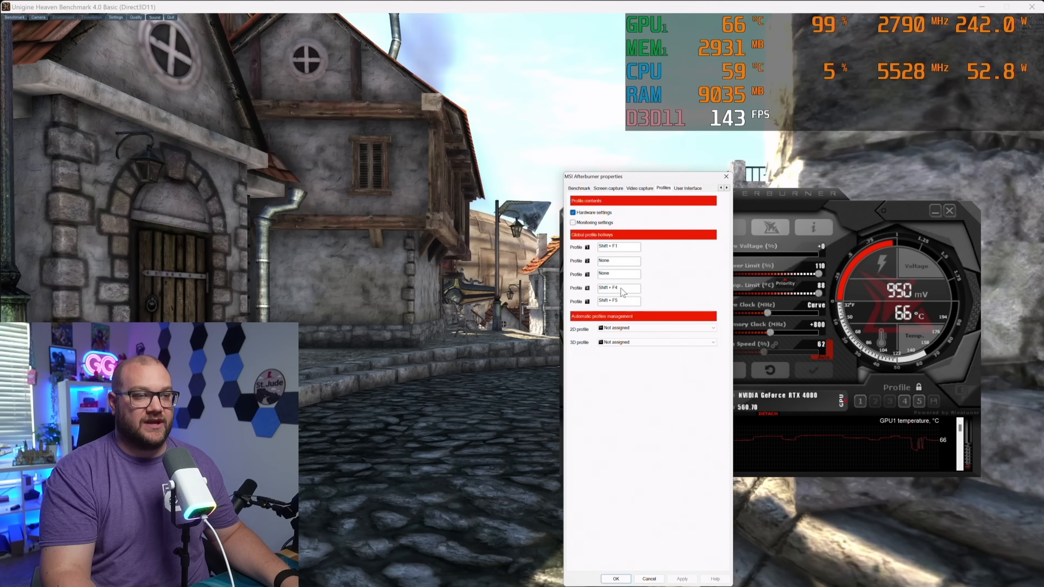
pyautogui.moveTo(617, 288)
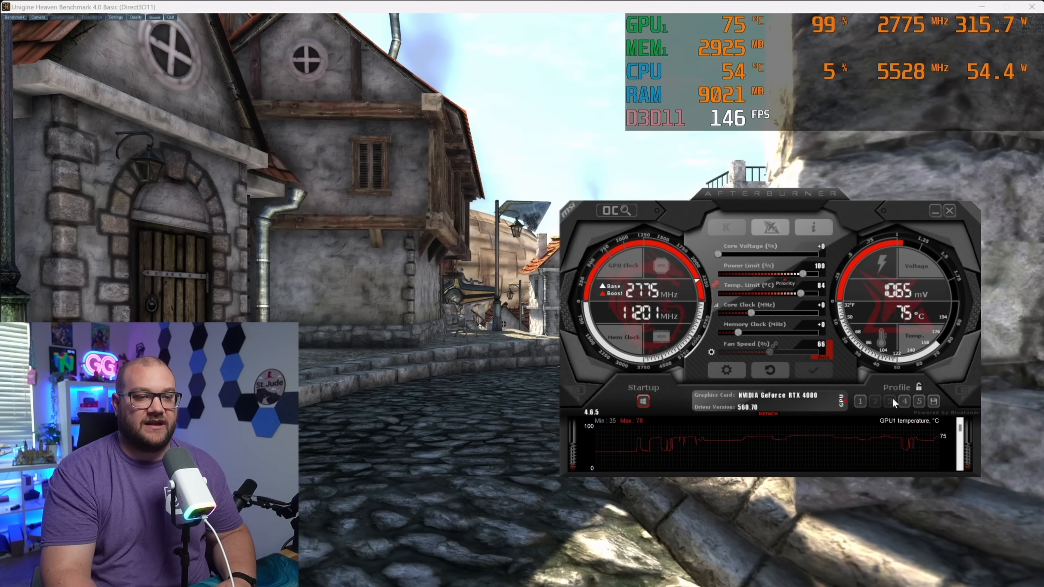
pyautogui.moveTo(889, 401)
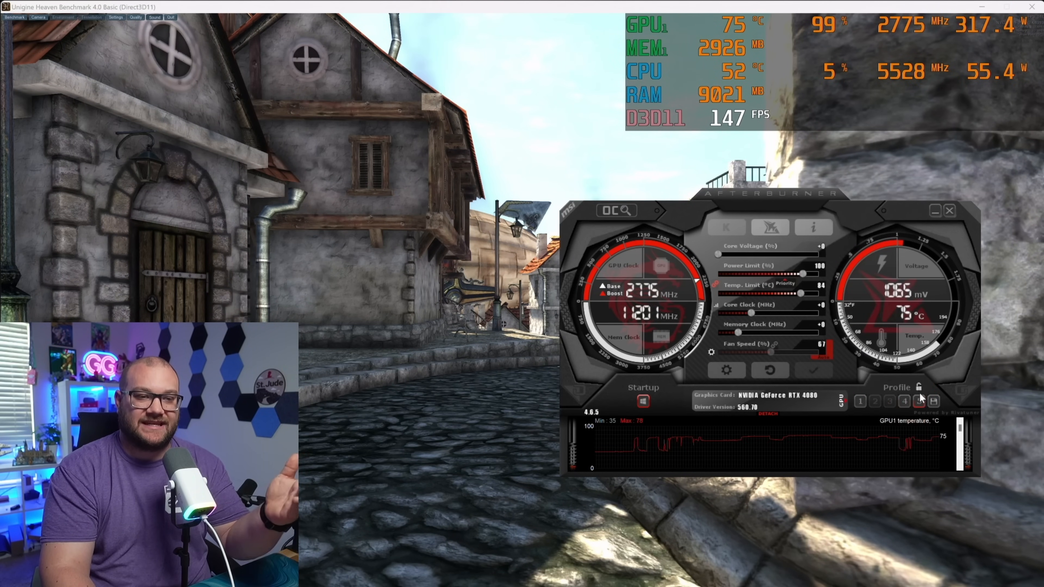
# - Return the RTX 4080 to stock settings at 100% power and +0 core clock
pyautogui.click(918, 387)
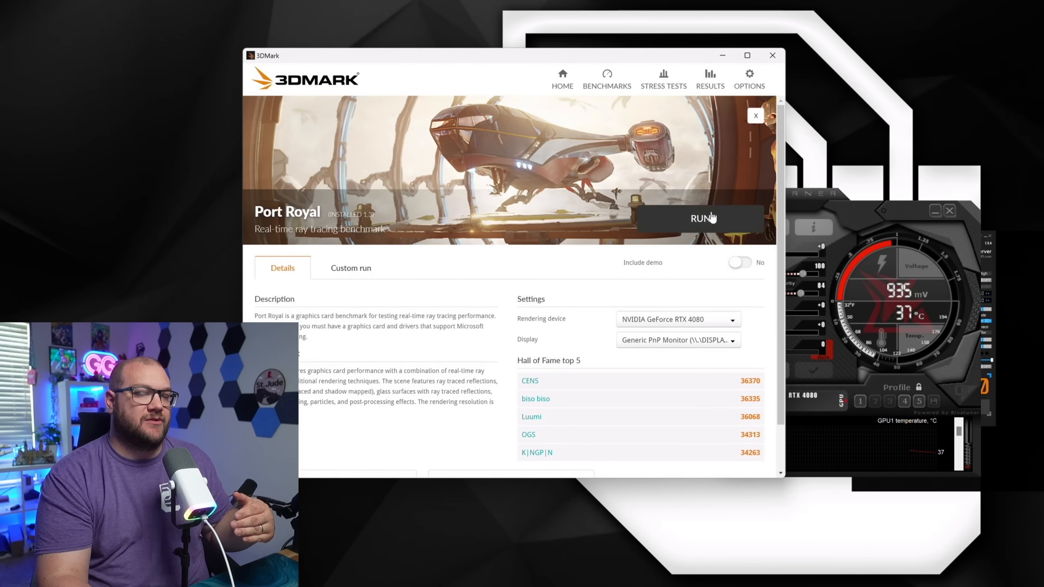
# - Run the Port Royal ray-tracing benchmark on the stock RTX 4080
pyautogui.click(701, 218)
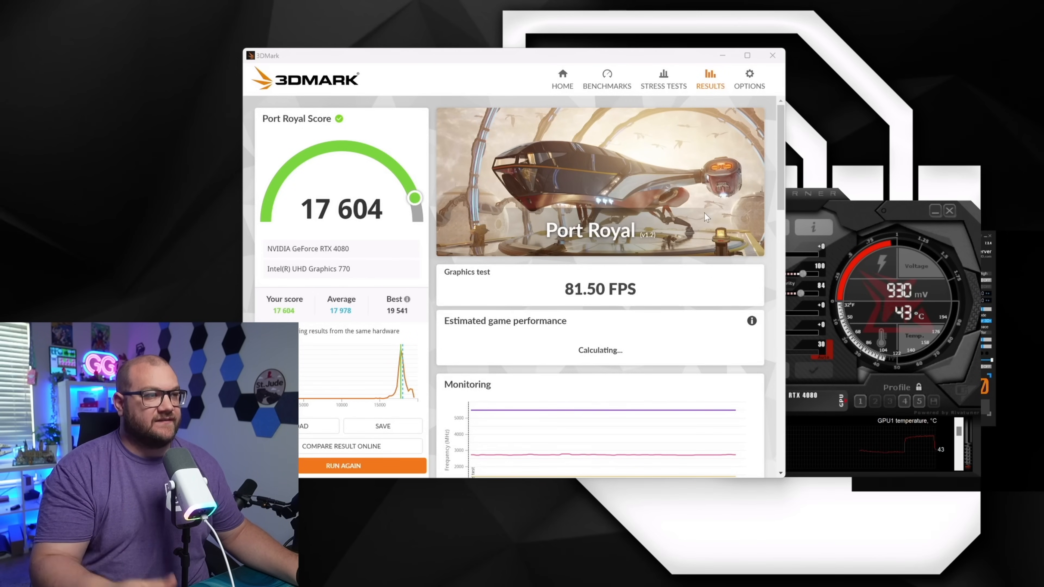
# - Scroll through the 17,604-point result's system information and detailed monitoring graphs
pyautogui.scroll(-3)
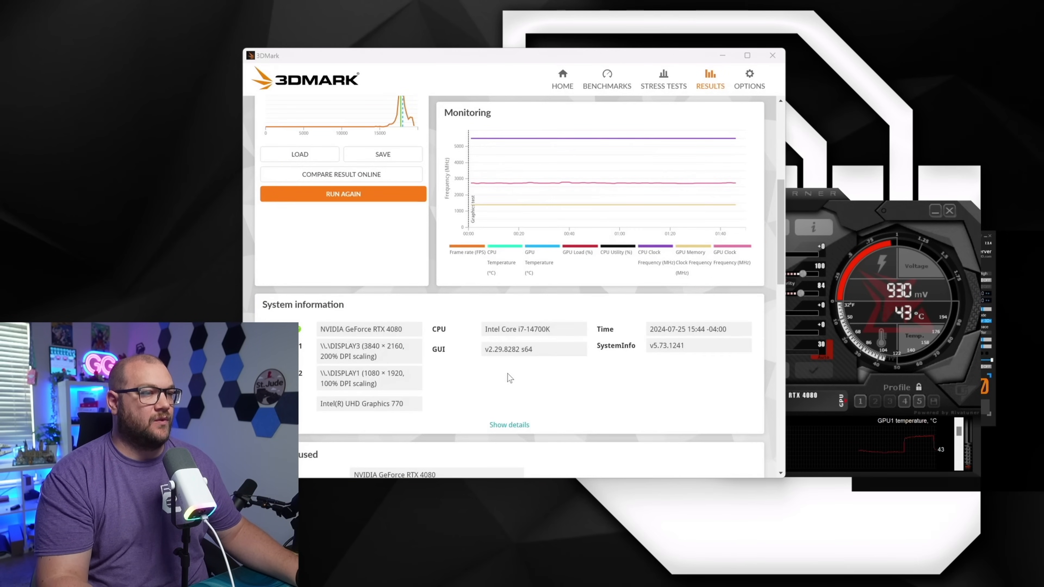
pyautogui.moveTo(486, 189)
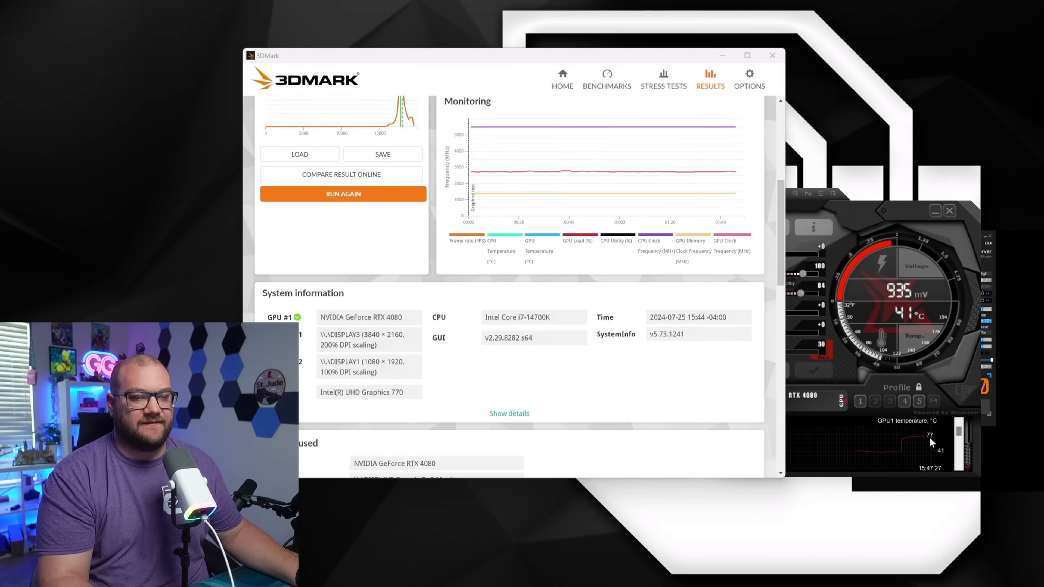
pyautogui.scroll(-3)
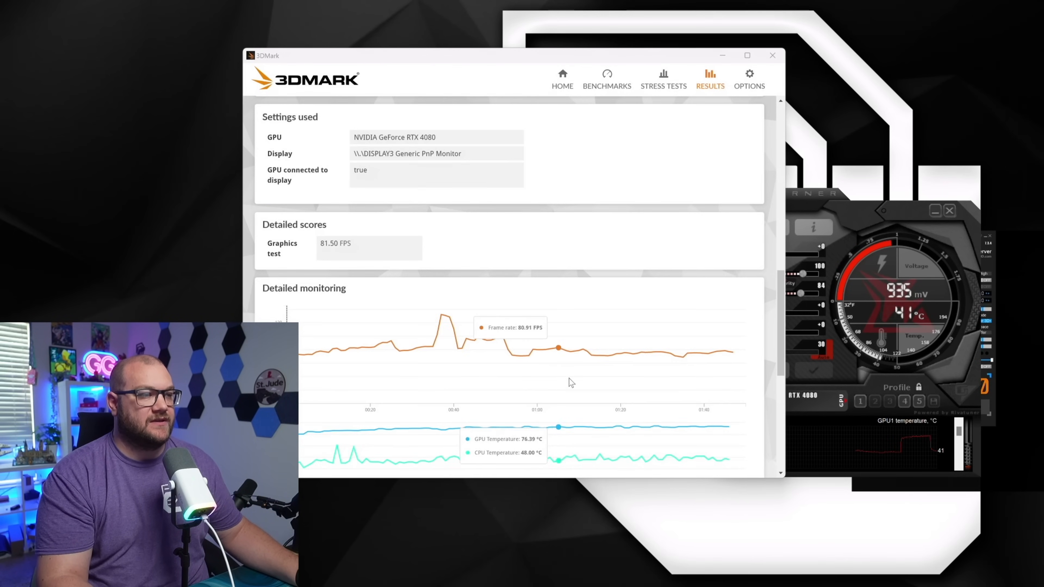
pyautogui.scroll(-3)
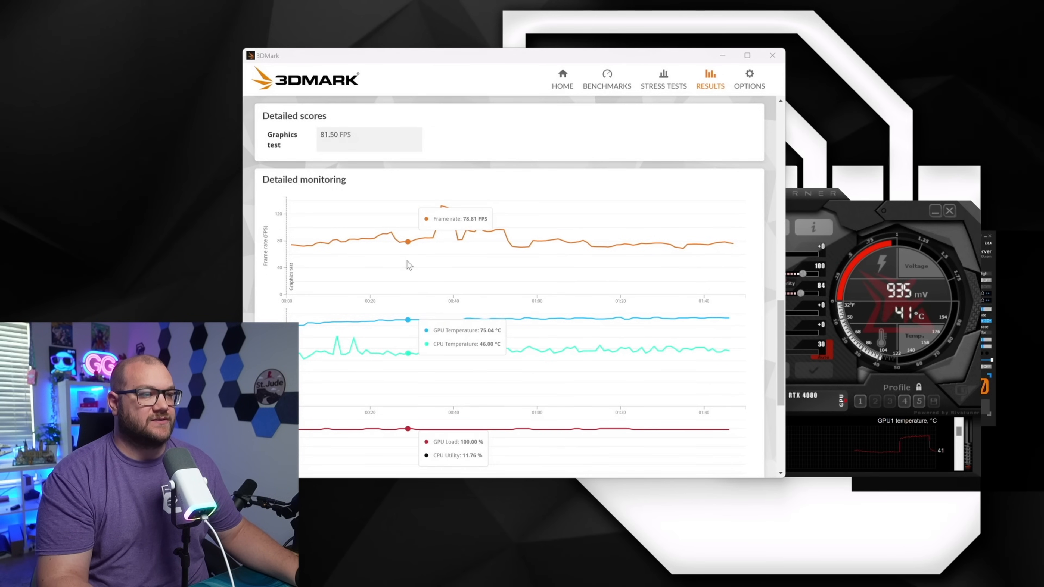
pyautogui.moveTo(732, 271)
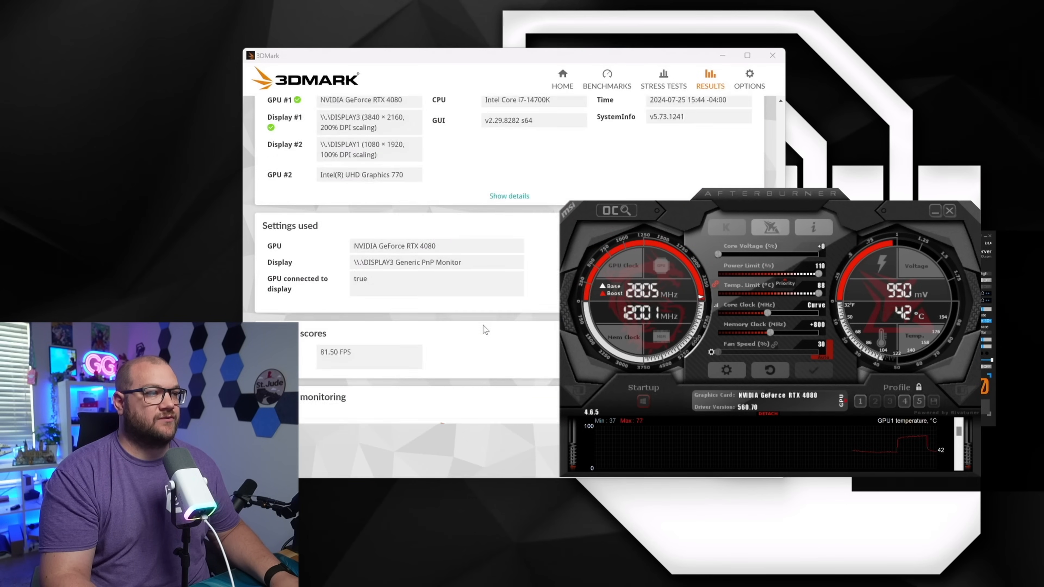
# - Reload the 950 mV undervolt profile before rerunning Port Royal
pyautogui.scroll(-3)
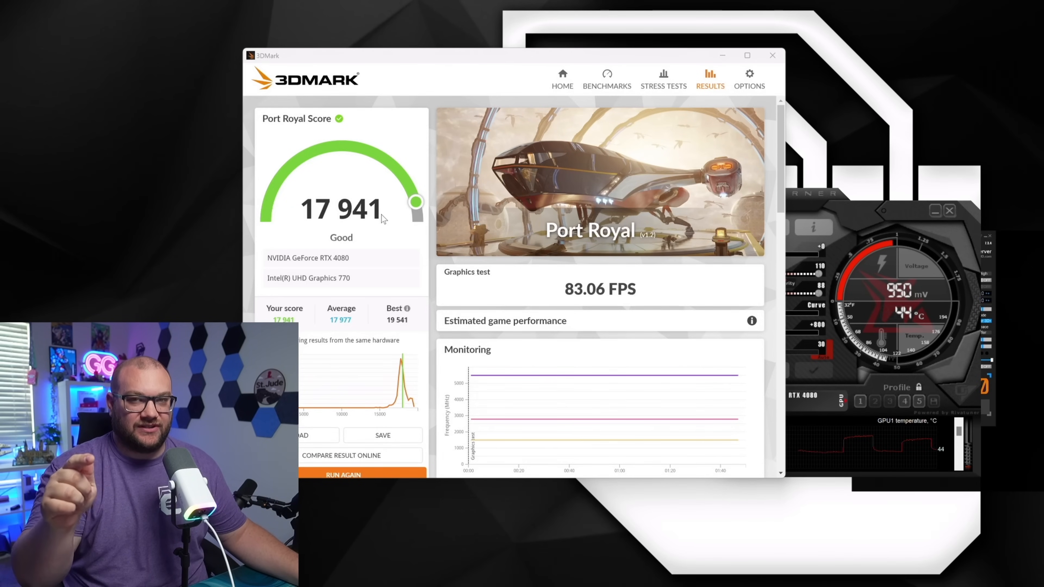
# - Highlight the 83.06 FPS figure and review the 17,941-point run's monitoring graphs and system information
pyautogui.doubleClick(574, 288)
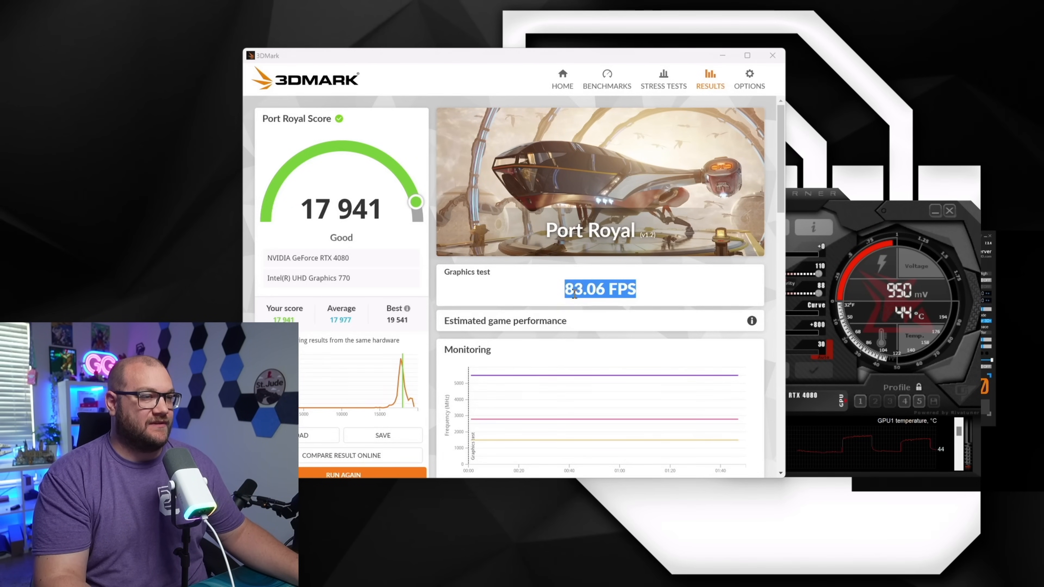
pyautogui.scroll(-3)
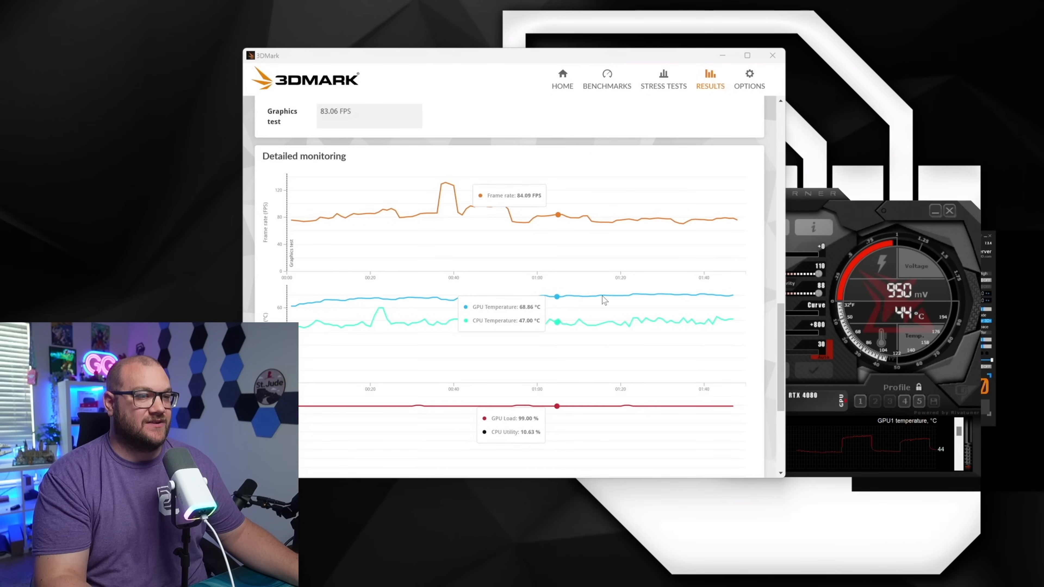
pyautogui.moveTo(703, 308)
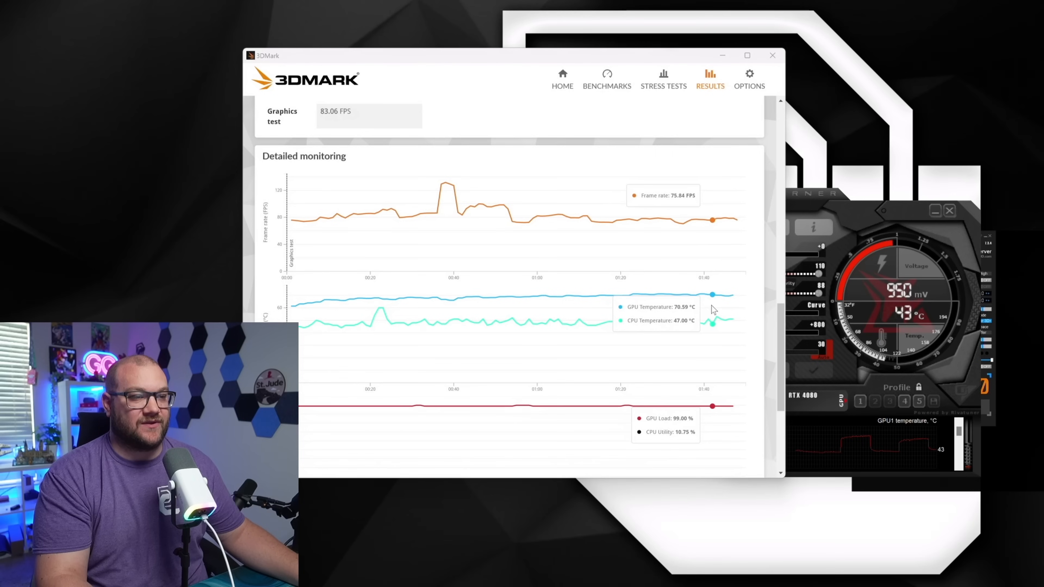
pyautogui.moveTo(439, 305)
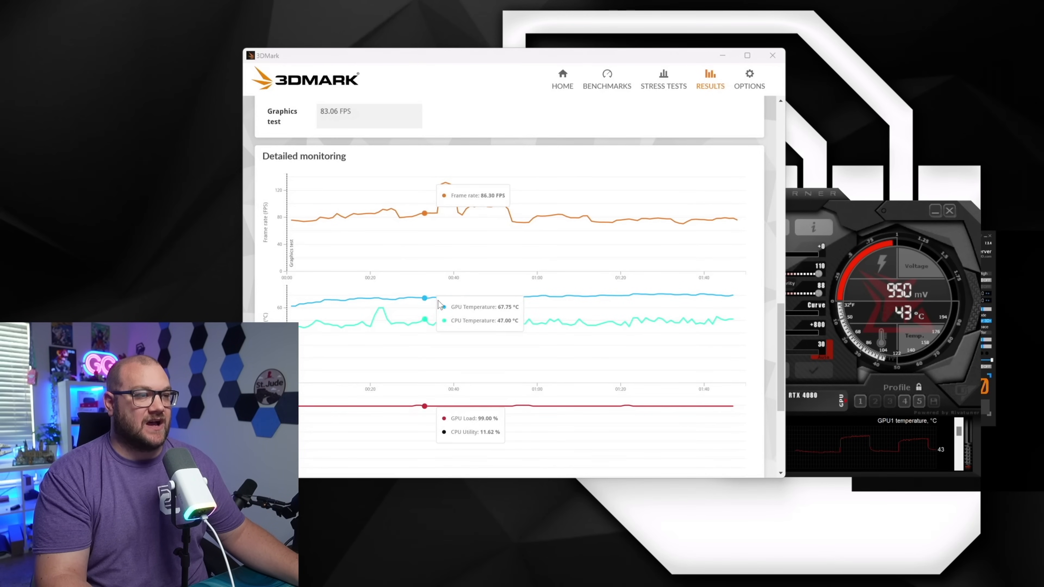
pyautogui.scroll(-3)
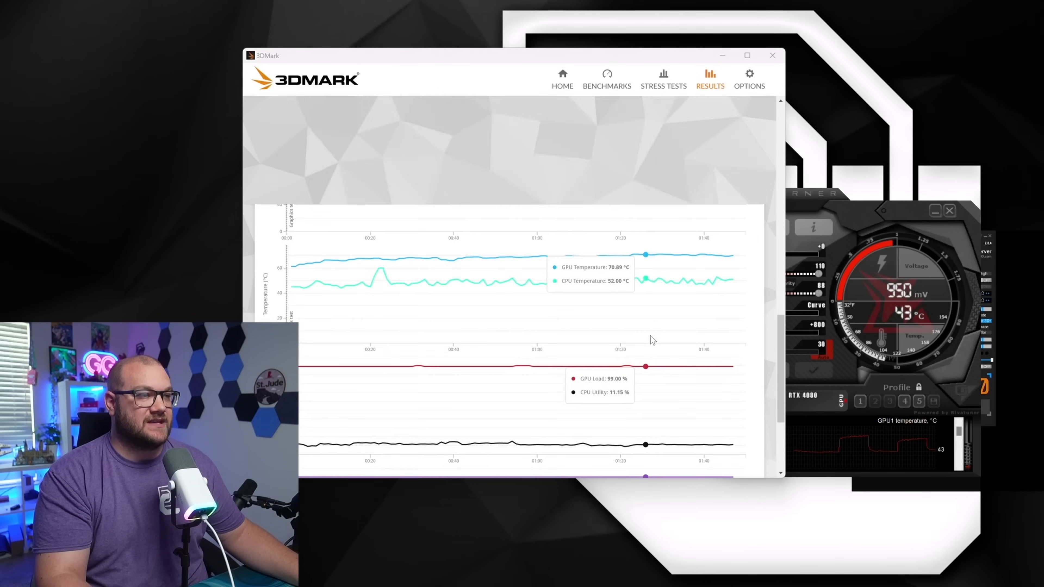
pyautogui.scroll(-3)
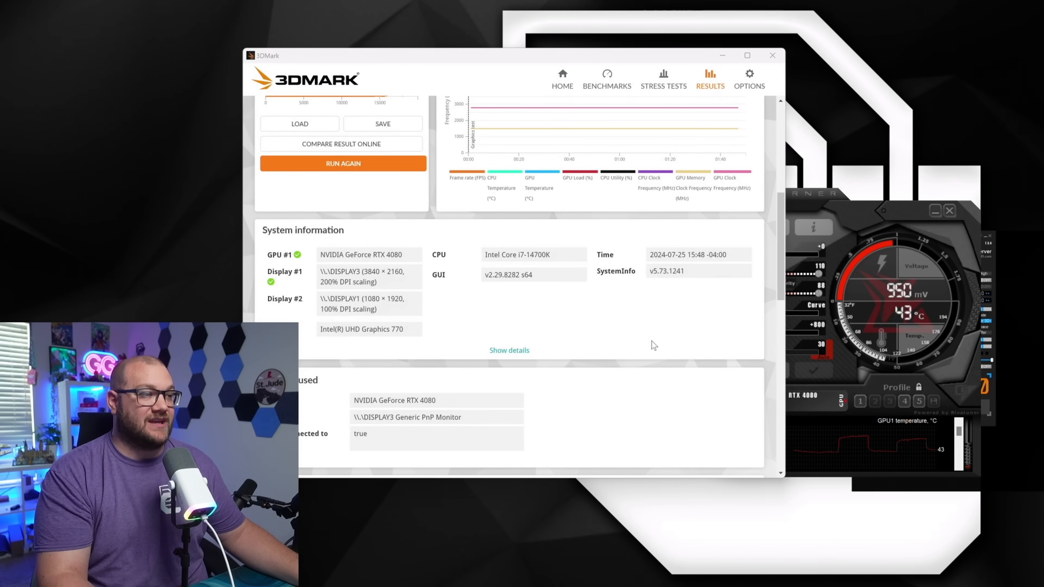
pyautogui.moveTo(586, 326)
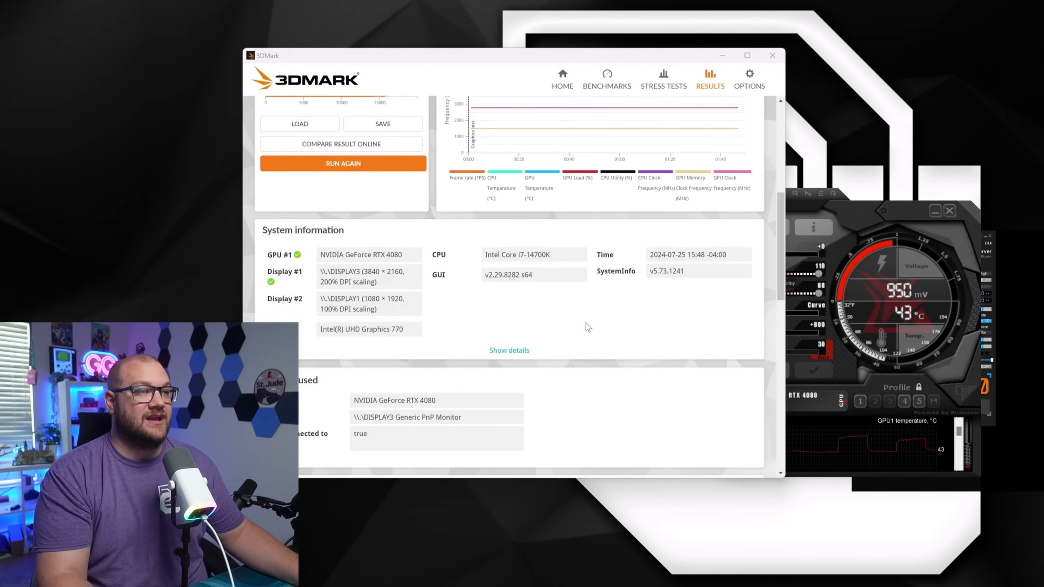